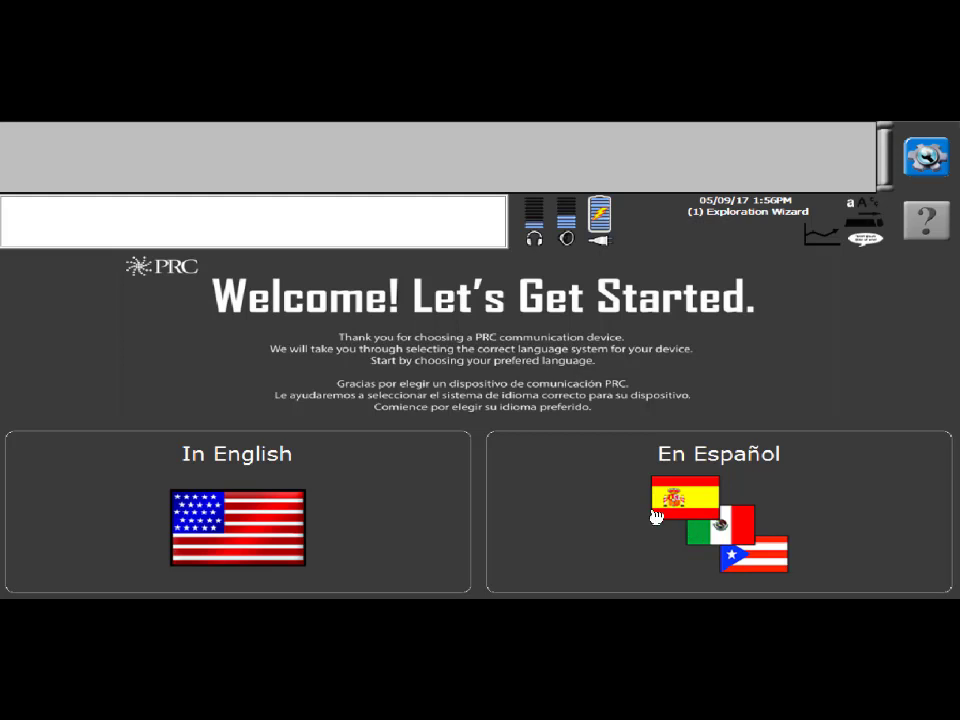
pyautogui.moveTo(349, 518)
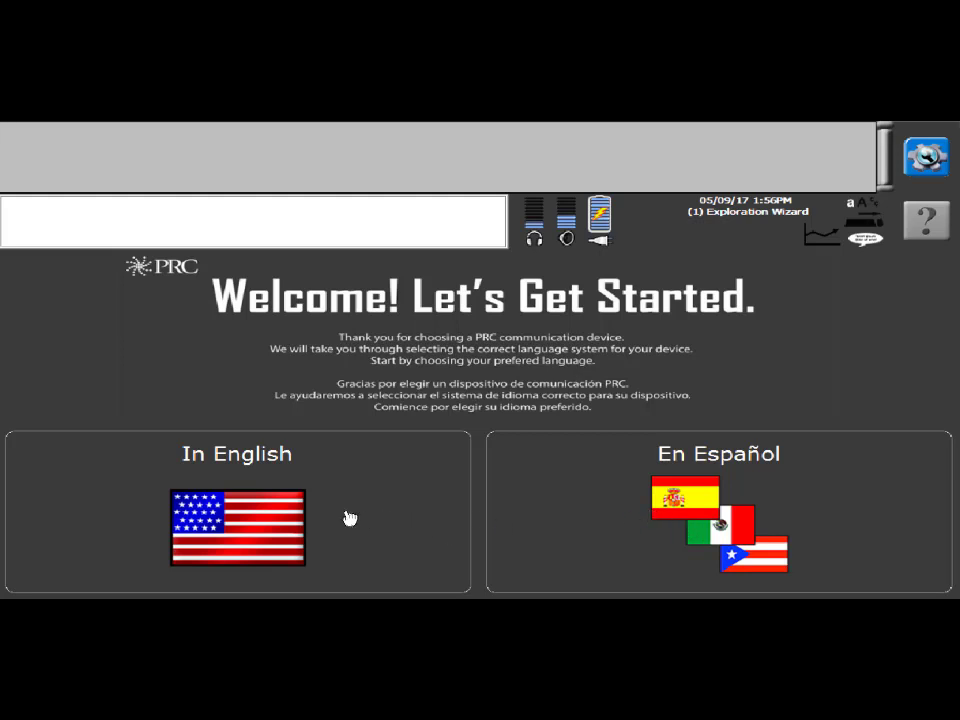
# Choose En Español as the preferred language on the welcome screen
pyautogui.click(237, 527)
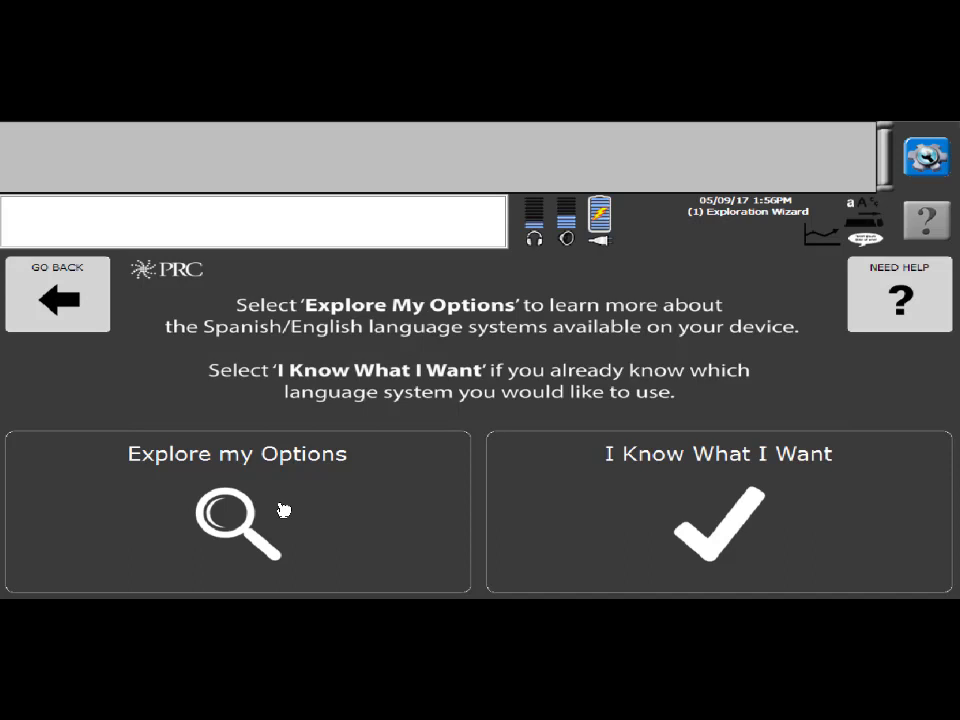
pyautogui.moveTo(286, 508)
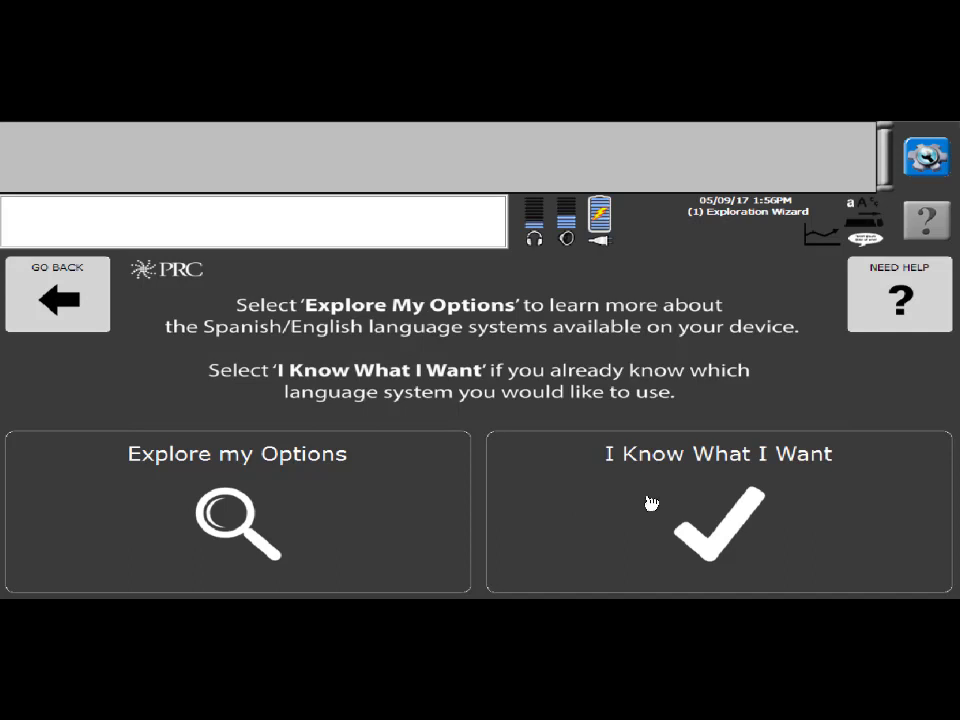
pyautogui.moveTo(358, 504)
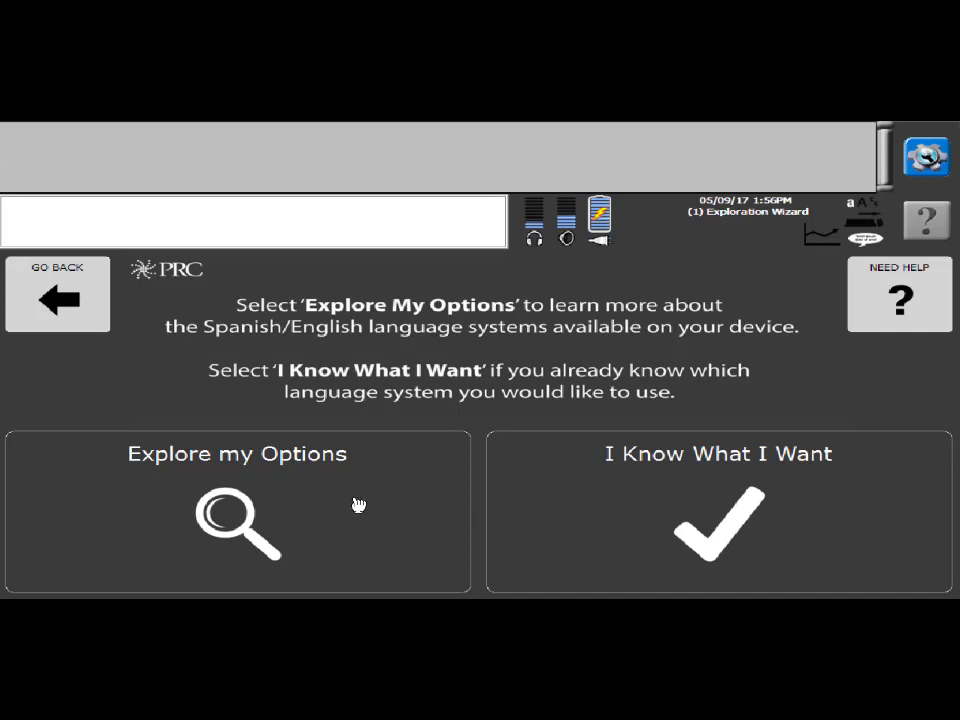
# Explore options, choose UNIDAD, and read its About 84 and About 36 layout descriptions
pyautogui.click(237, 511)
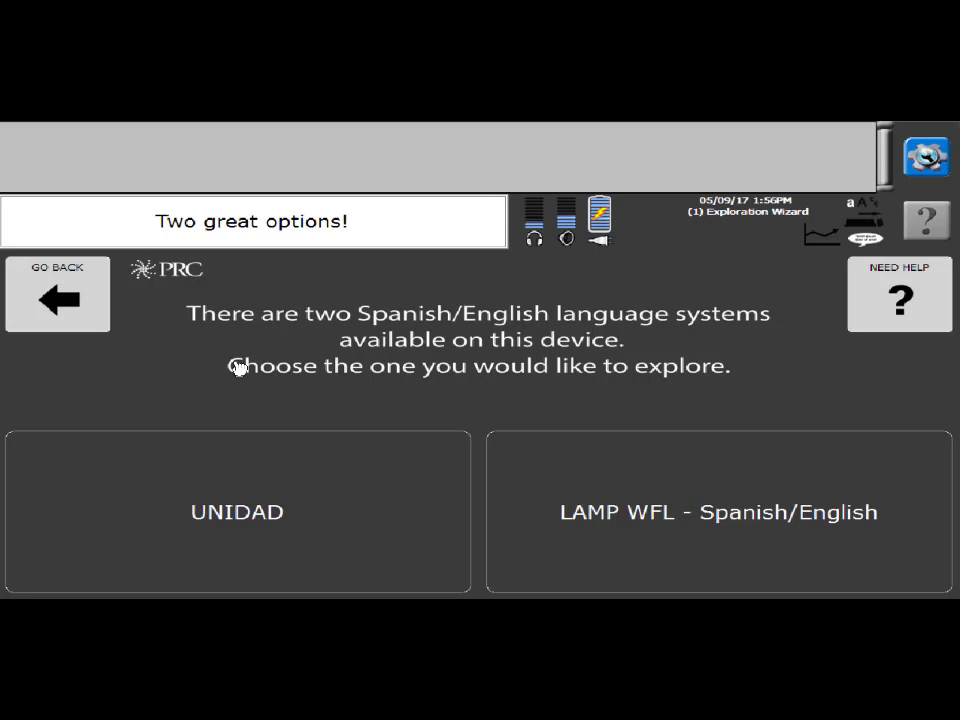
pyautogui.moveTo(660, 537)
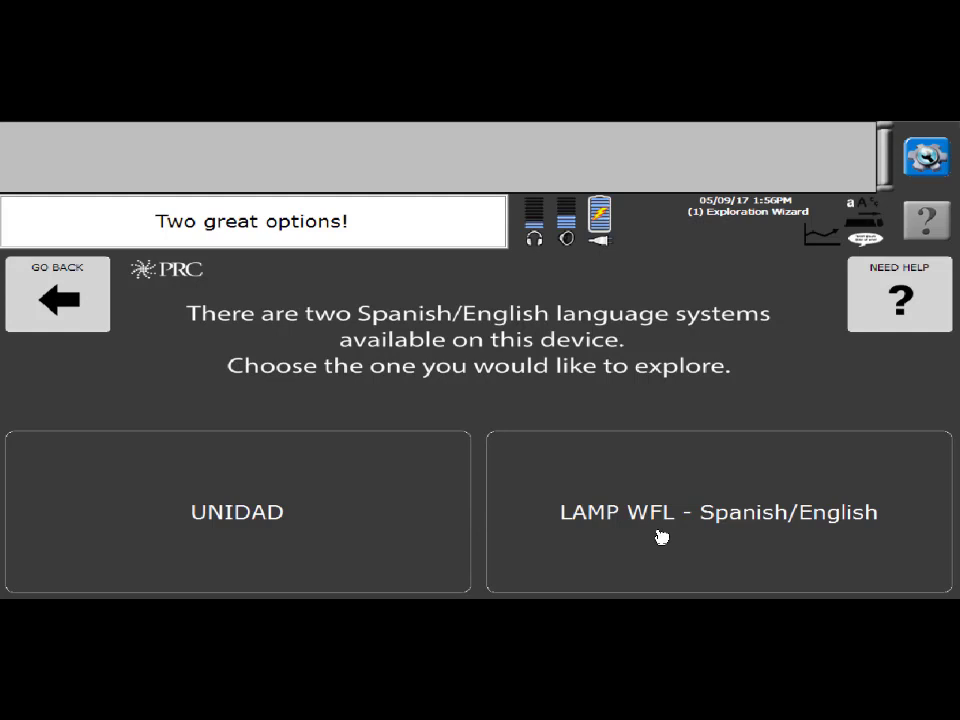
pyautogui.click(237, 511)
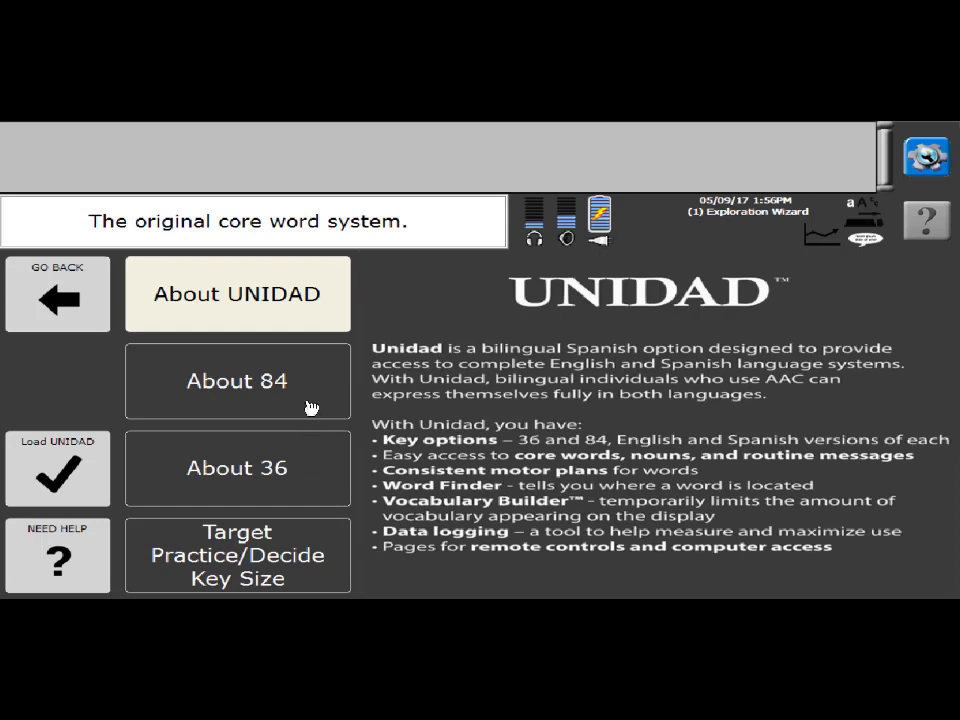
pyautogui.moveTo(307, 475)
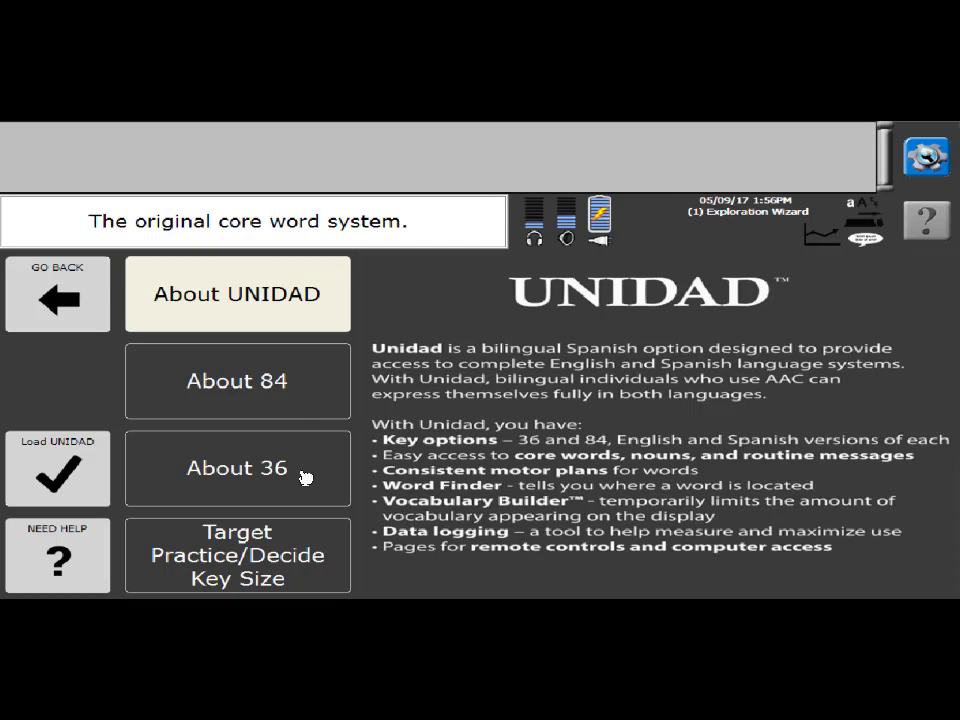
pyautogui.moveTo(313, 397)
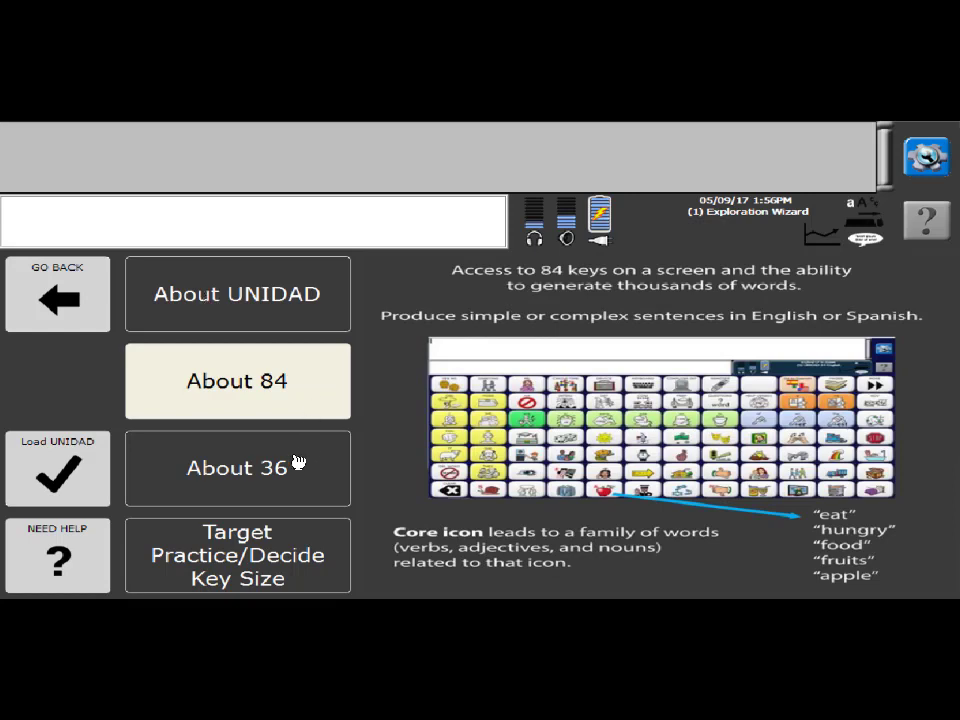
pyautogui.click(237, 468)
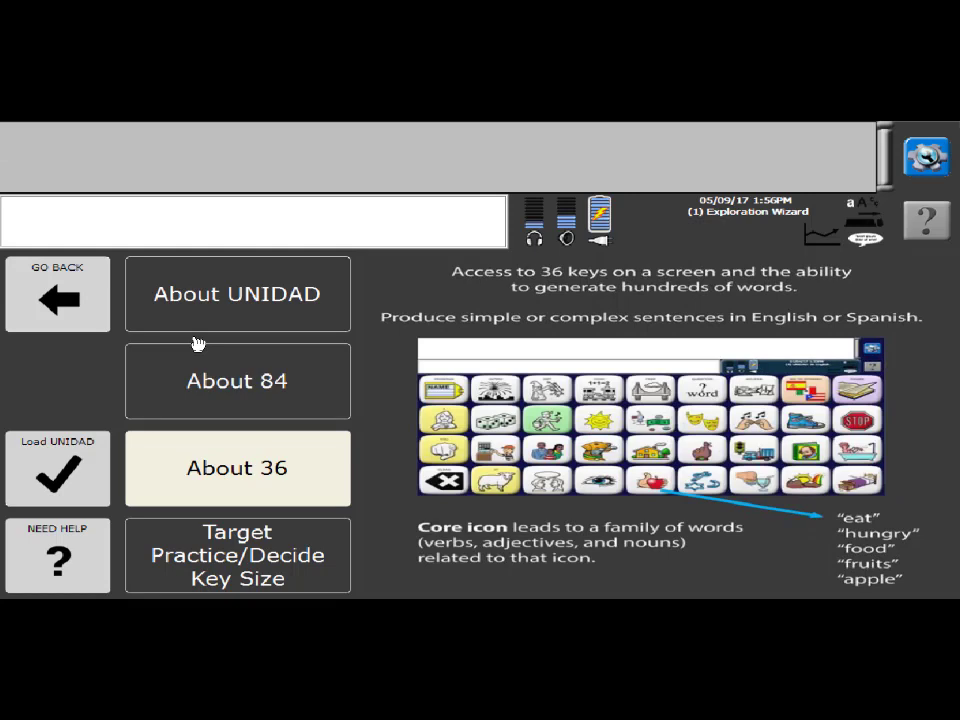
pyautogui.click(237, 555)
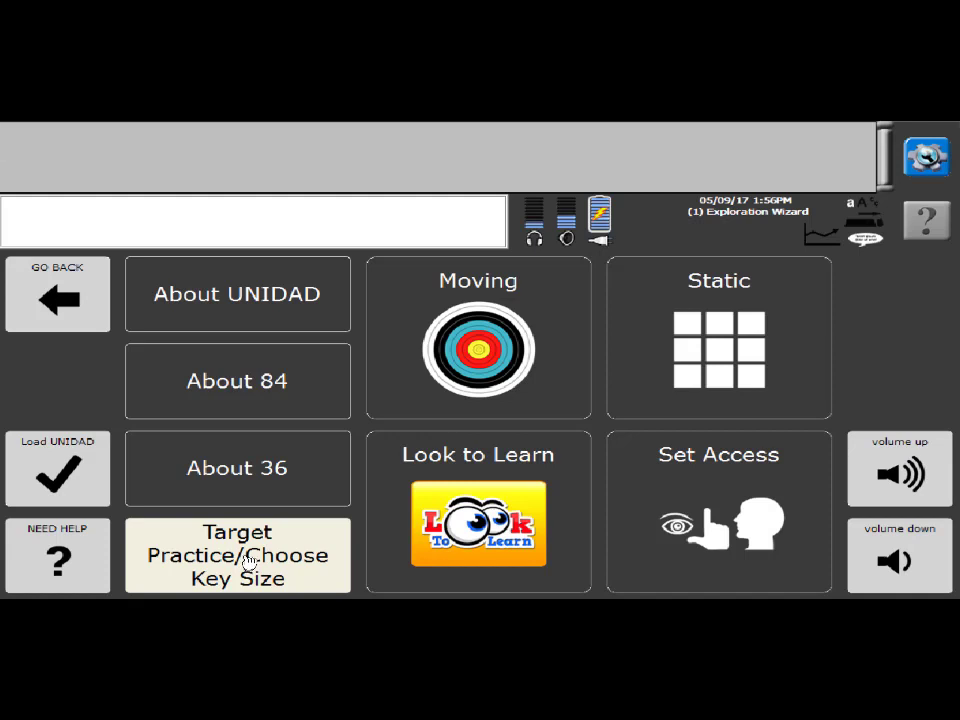
# View the Moving target practice games with Bullseye and Fun Sound activities
pyautogui.click(237, 555)
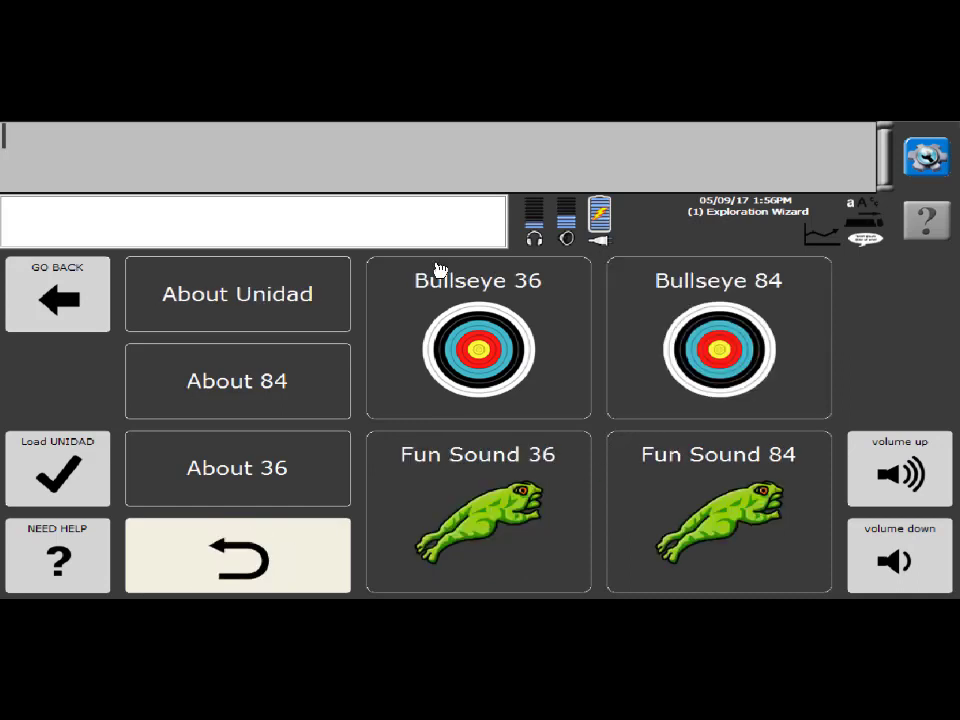
pyautogui.moveTo(562, 505)
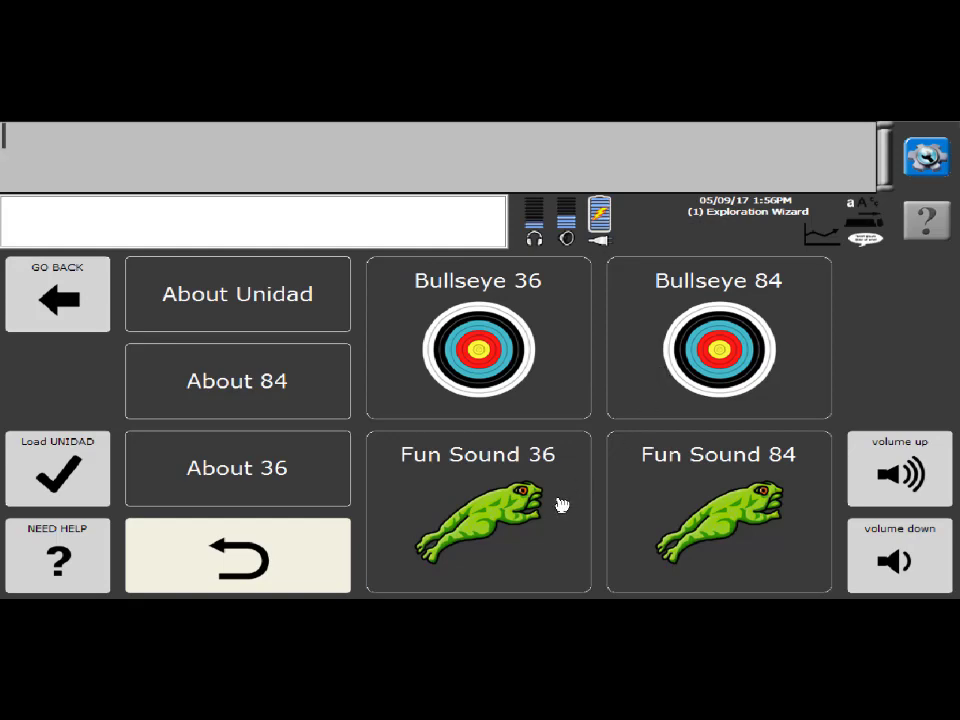
pyautogui.moveTo(651, 507)
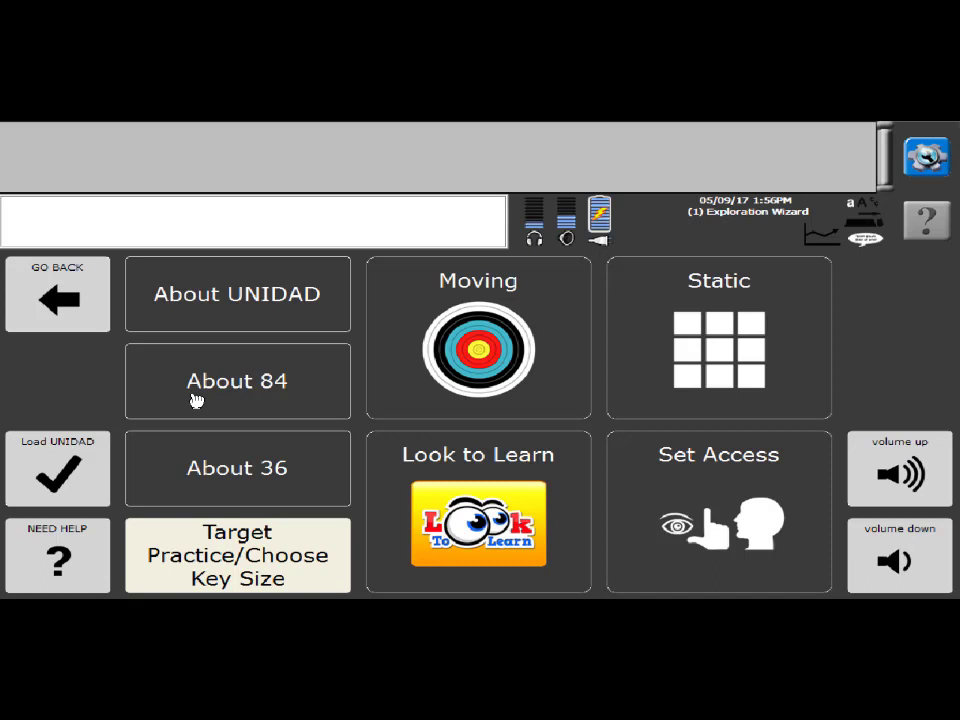
pyautogui.moveTo(288, 553)
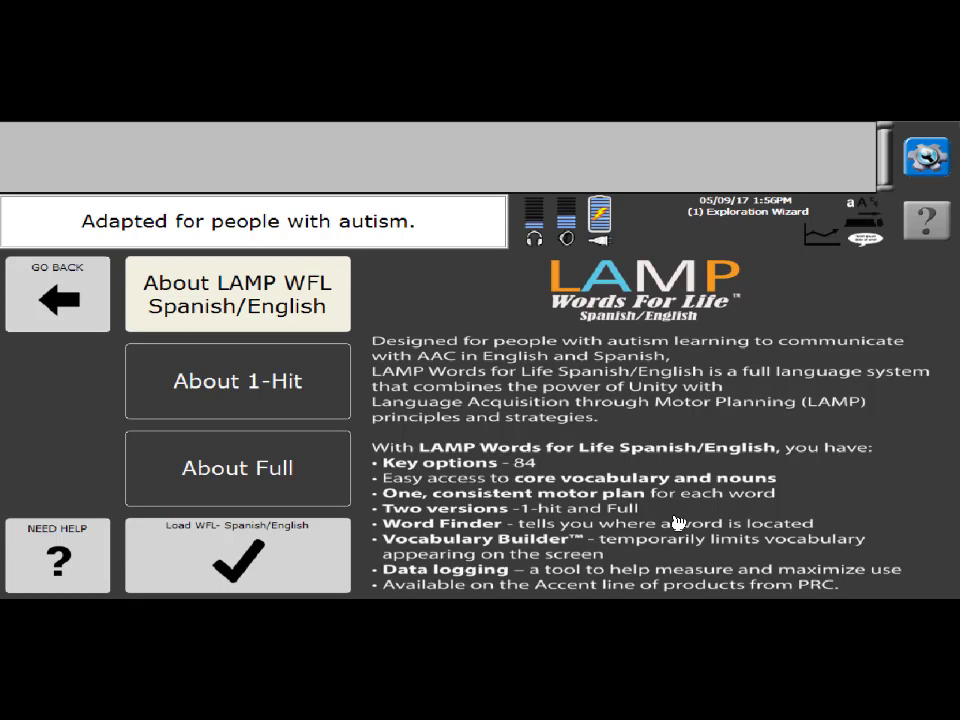
pyautogui.moveTo(328, 400)
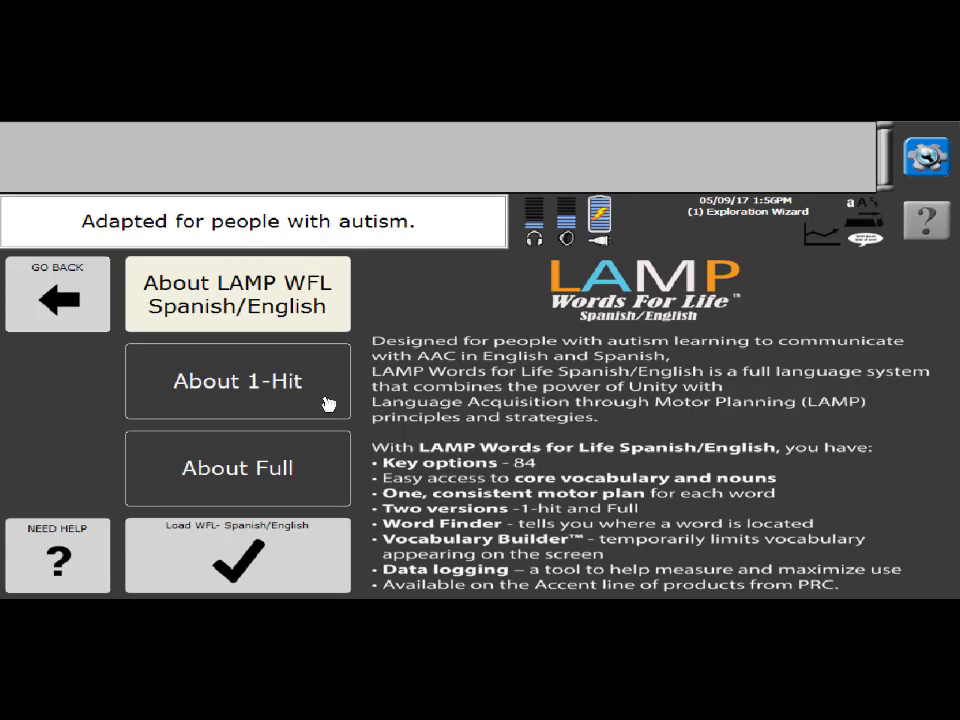
# Read the LAMP WFL Spanish/English Full and 1-Hit vocabulary overviews, then return
pyautogui.click(237, 381)
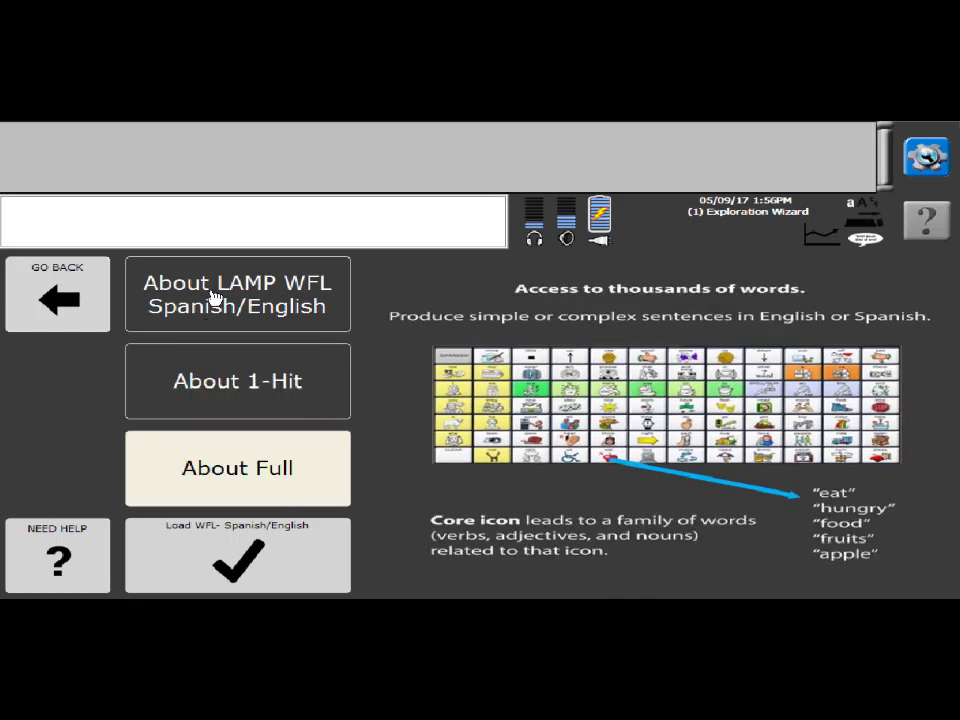
pyautogui.click(237, 381)
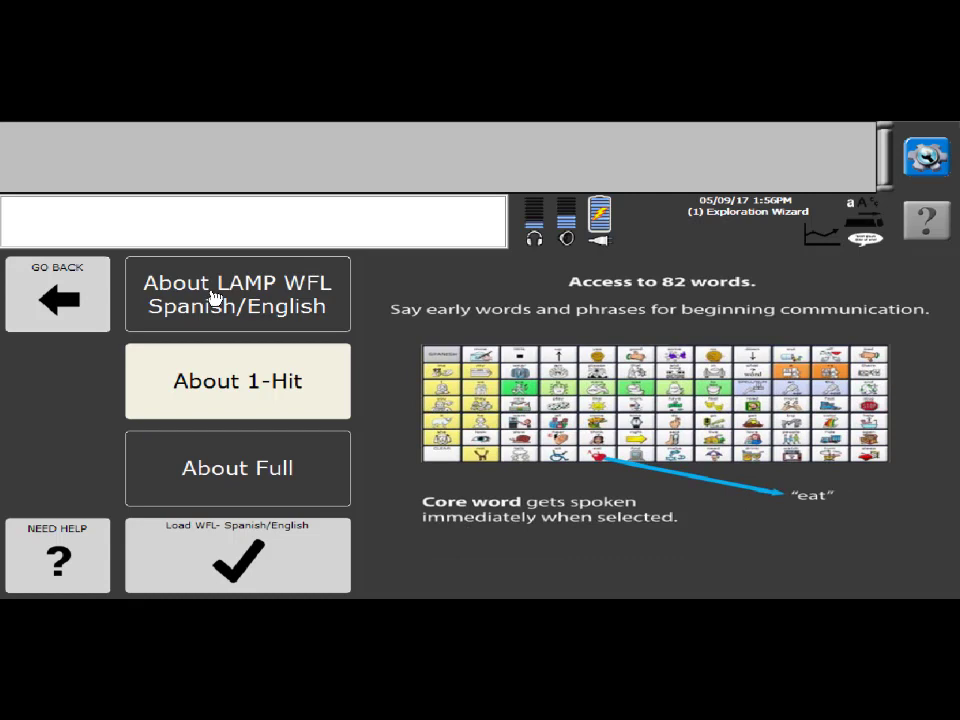
pyautogui.moveTo(705, 466)
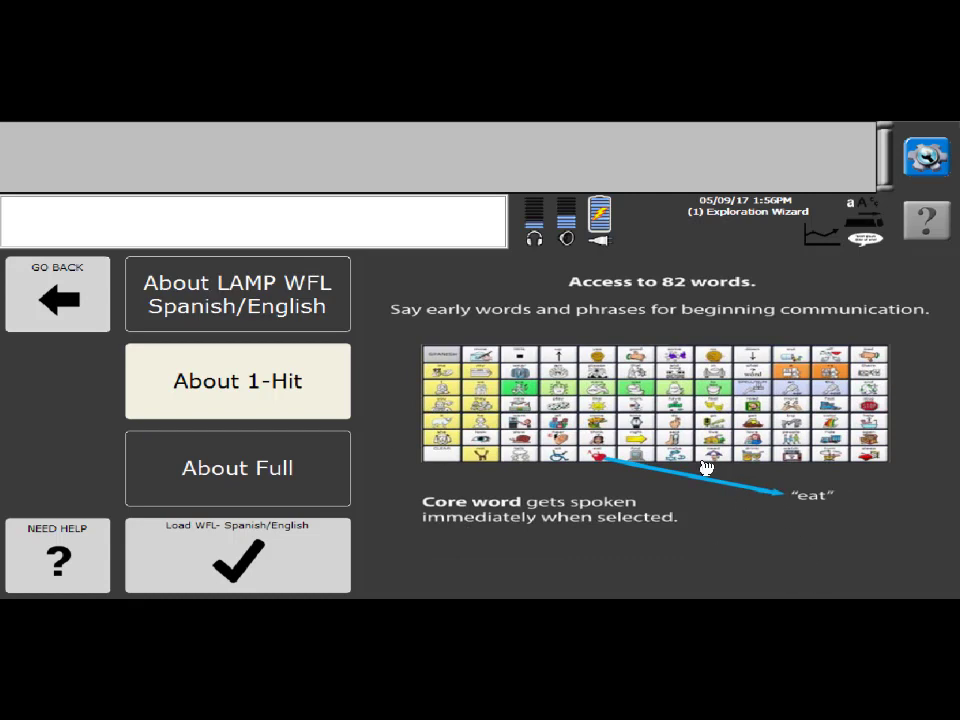
pyautogui.moveTo(652, 317)
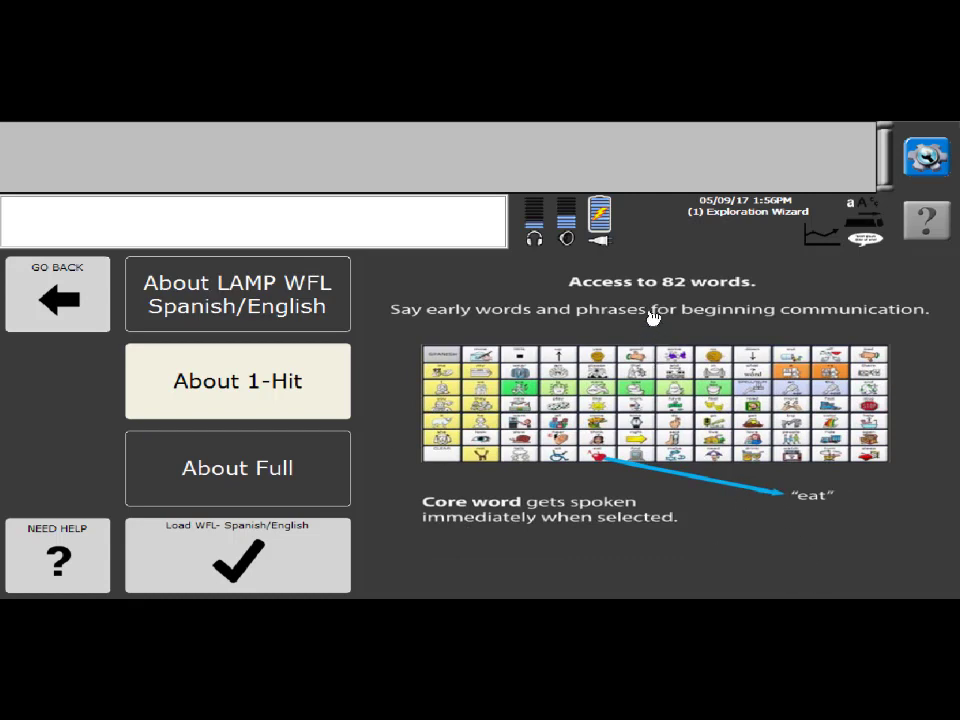
pyautogui.moveTo(645, 330)
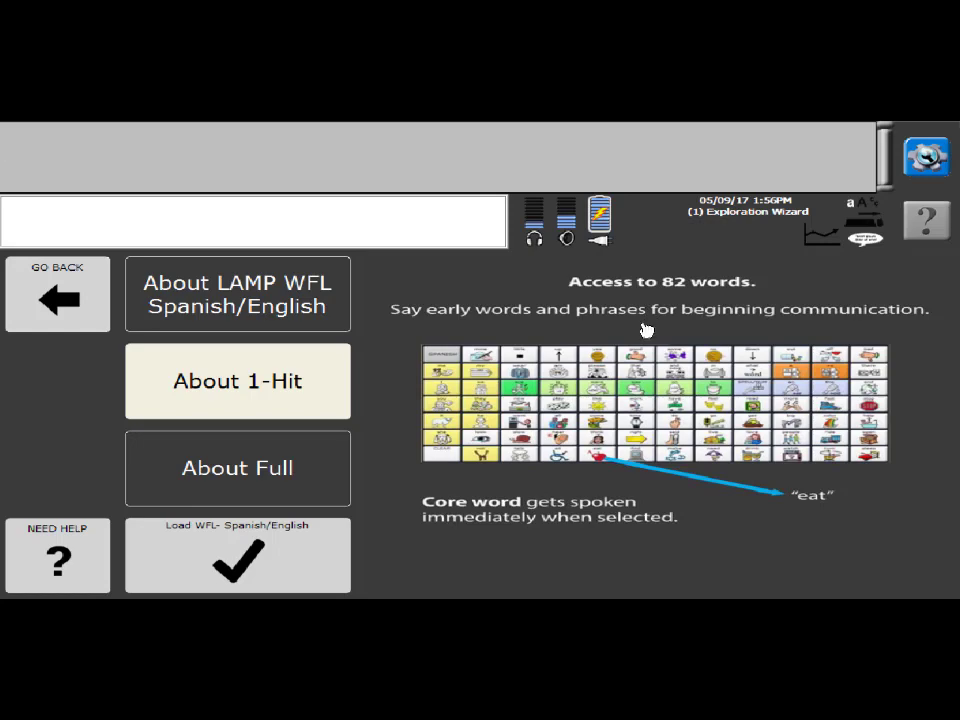
pyautogui.moveTo(611, 340)
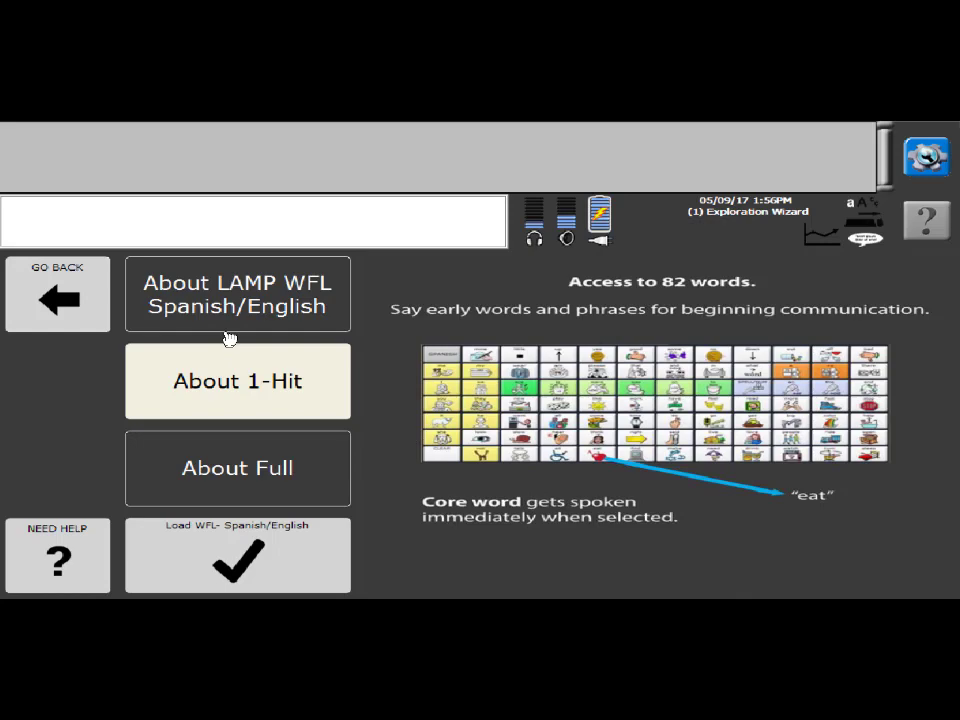
pyautogui.click(237, 468)
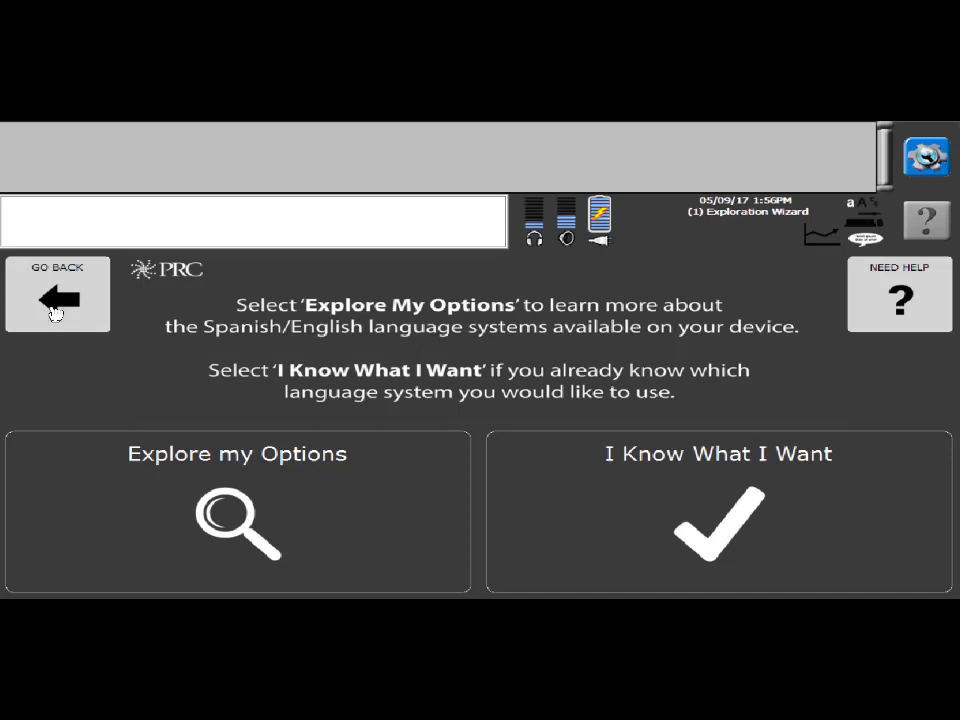
pyautogui.moveTo(570, 417)
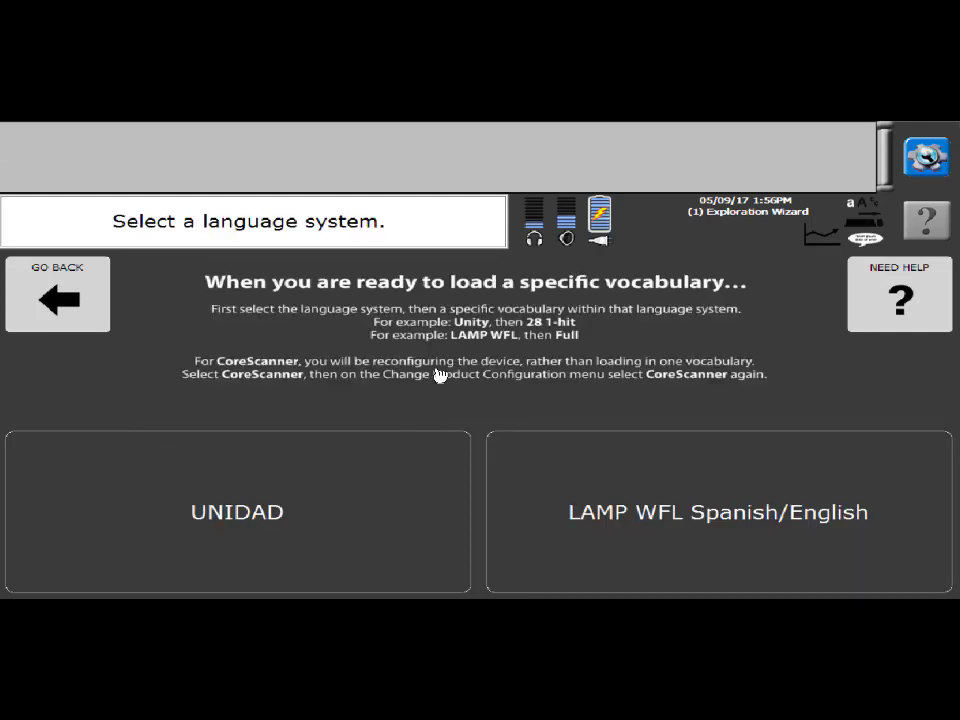
pyautogui.moveTo(635, 521)
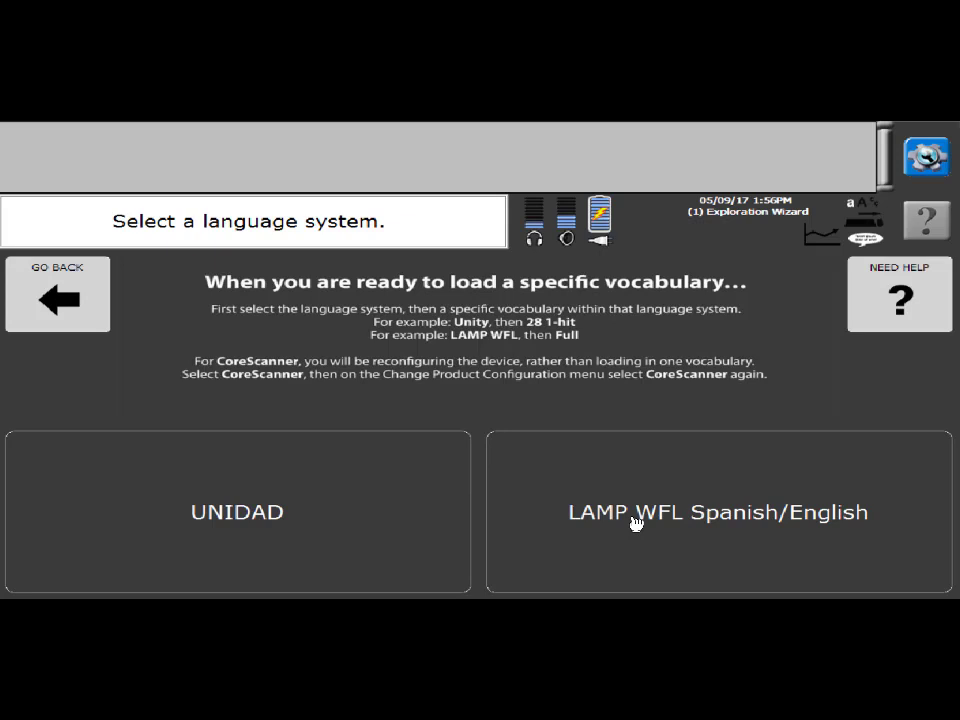
pyautogui.moveTo(663, 540)
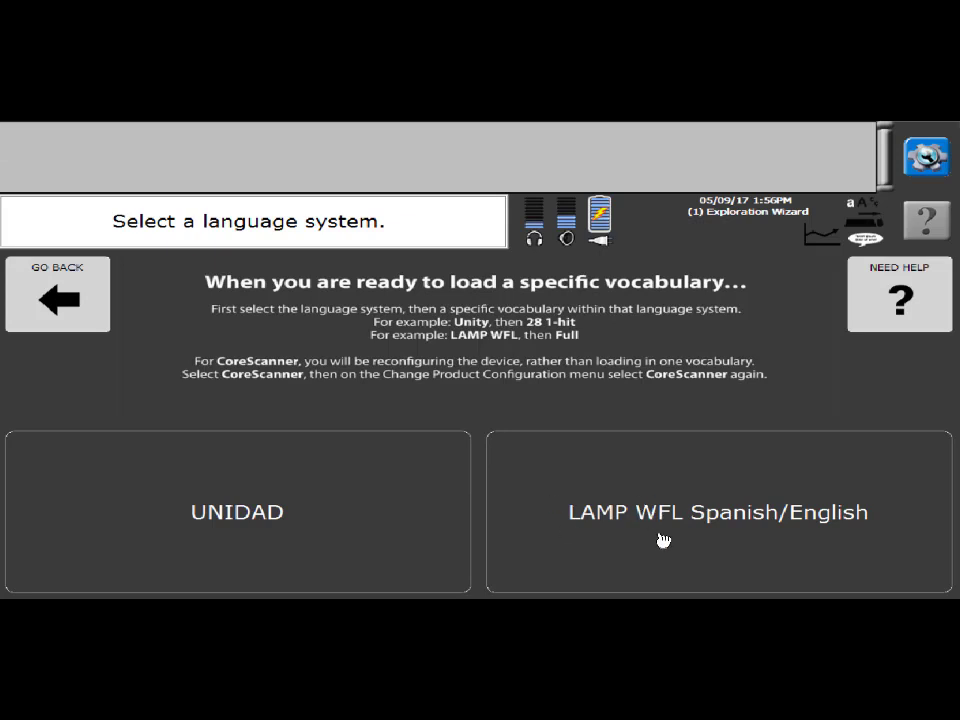
pyautogui.moveTo(427, 385)
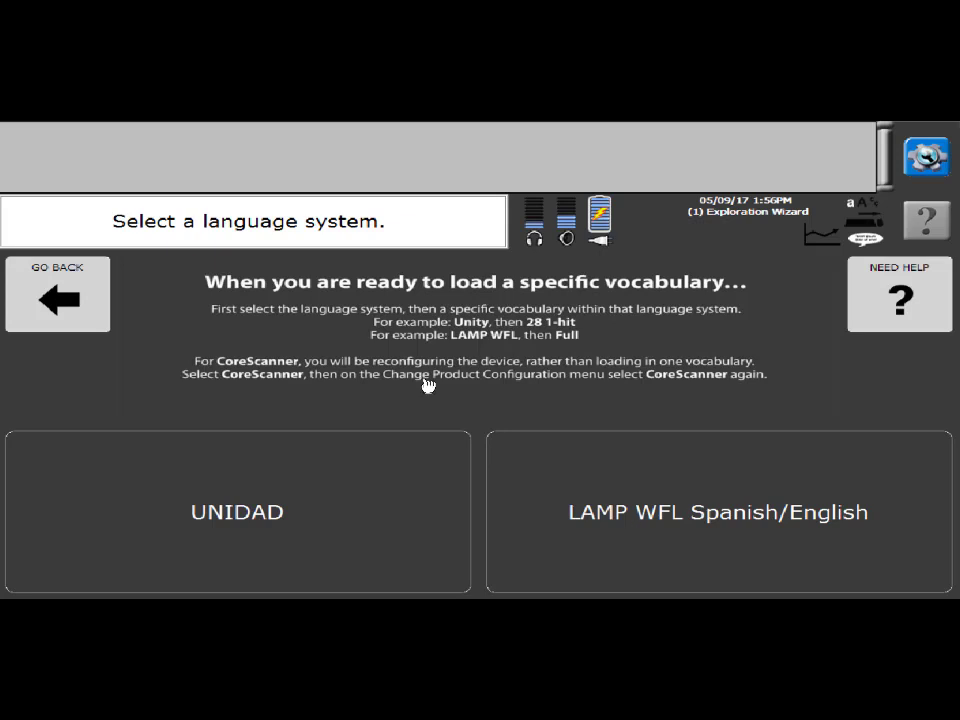
# Choose LAMP WFL Spanish/English and pick its 1-Hit vocabulary version for loading
pyautogui.click(719, 512)
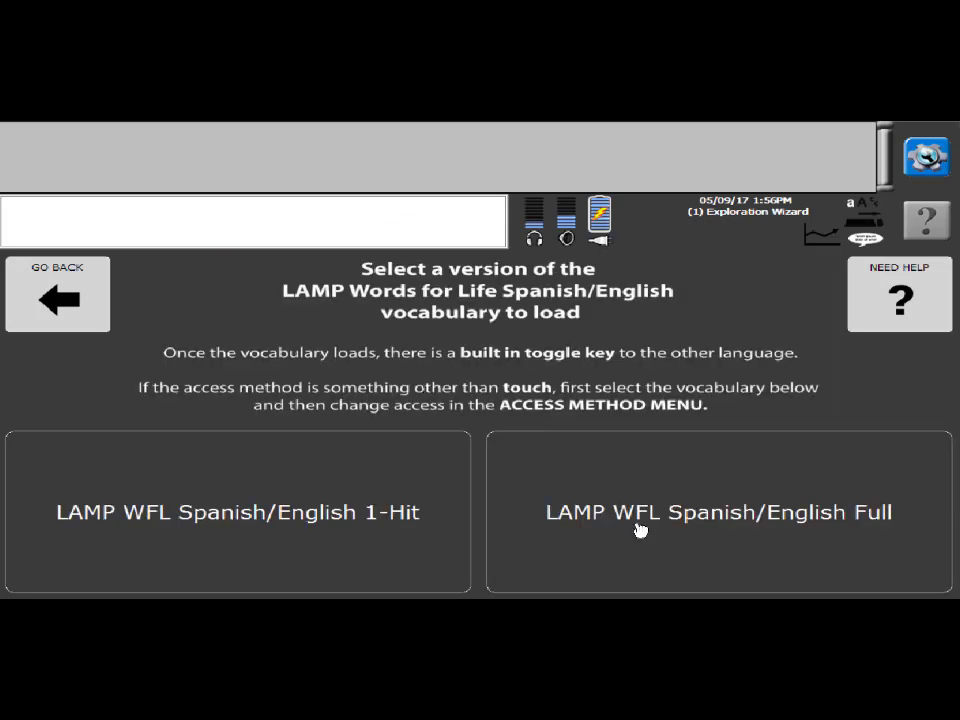
pyautogui.moveTo(605, 533)
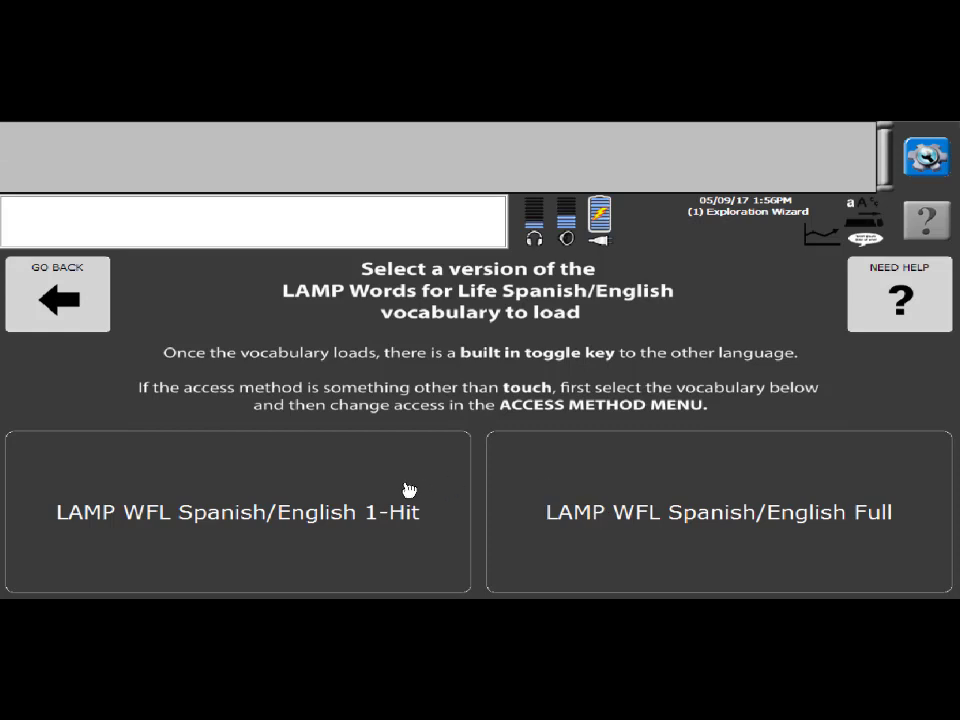
pyautogui.click(238, 511)
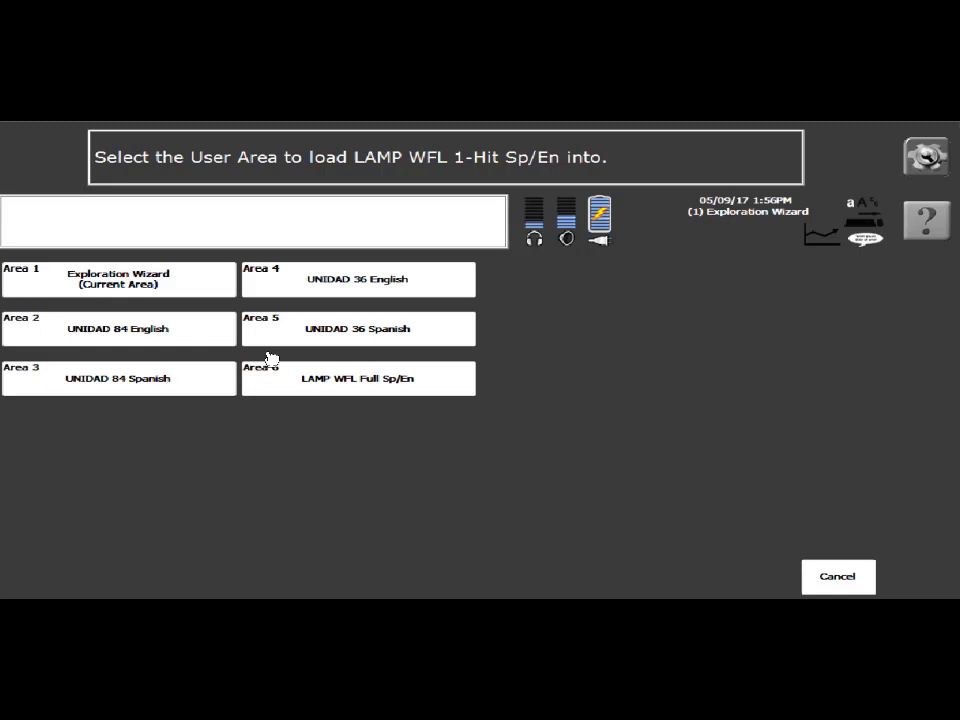
pyautogui.moveTo(401, 479)
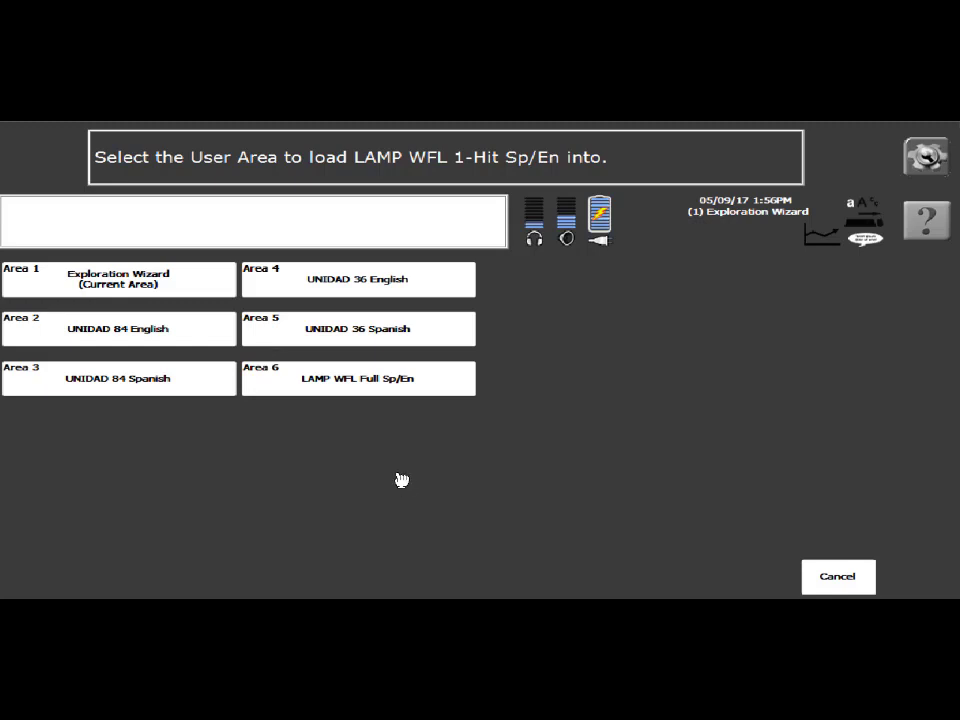
pyautogui.moveTo(238, 328)
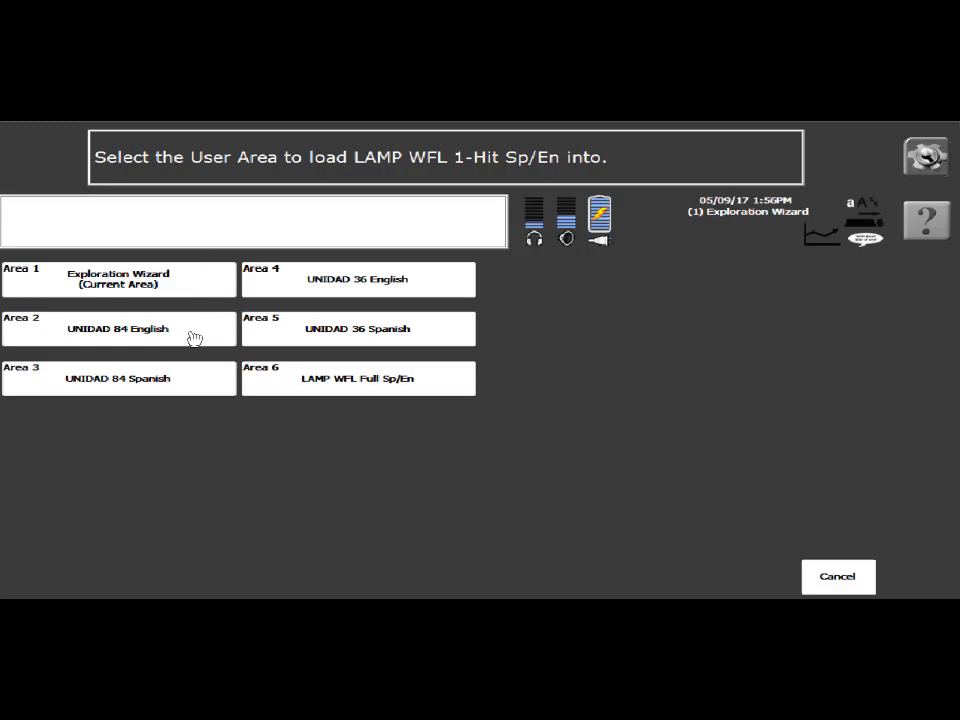
pyautogui.moveTo(287, 295)
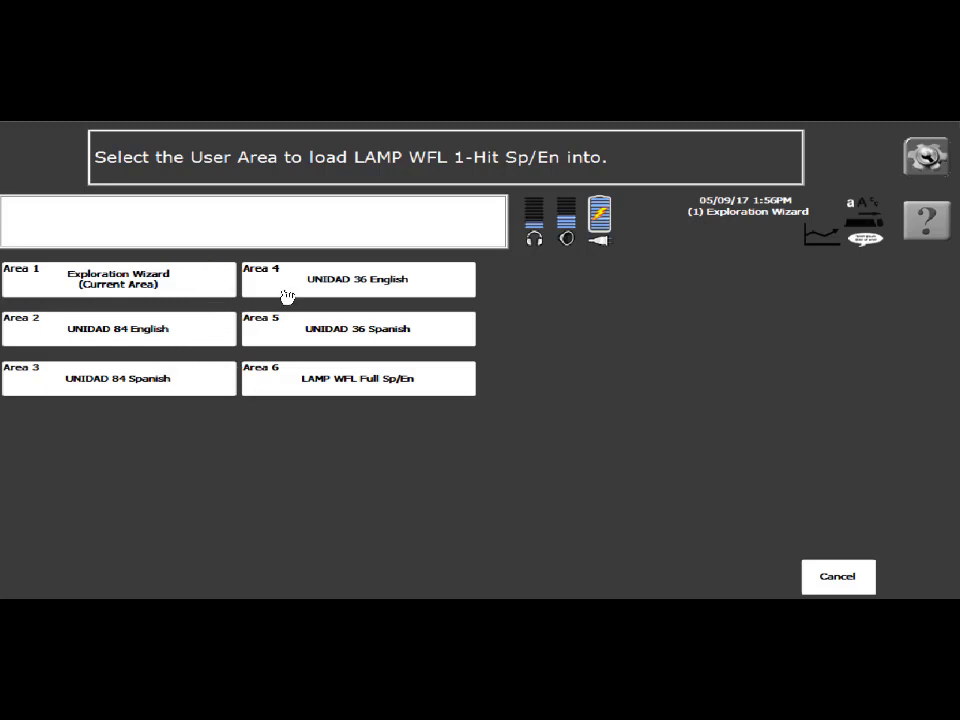
pyautogui.moveTo(300, 328)
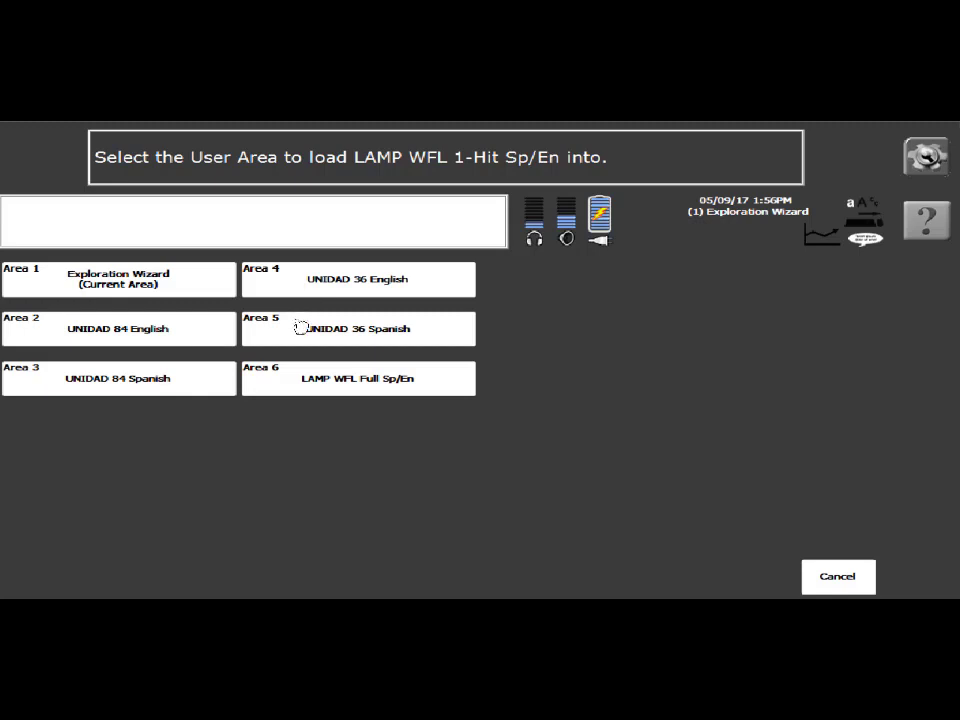
pyautogui.moveTo(340, 388)
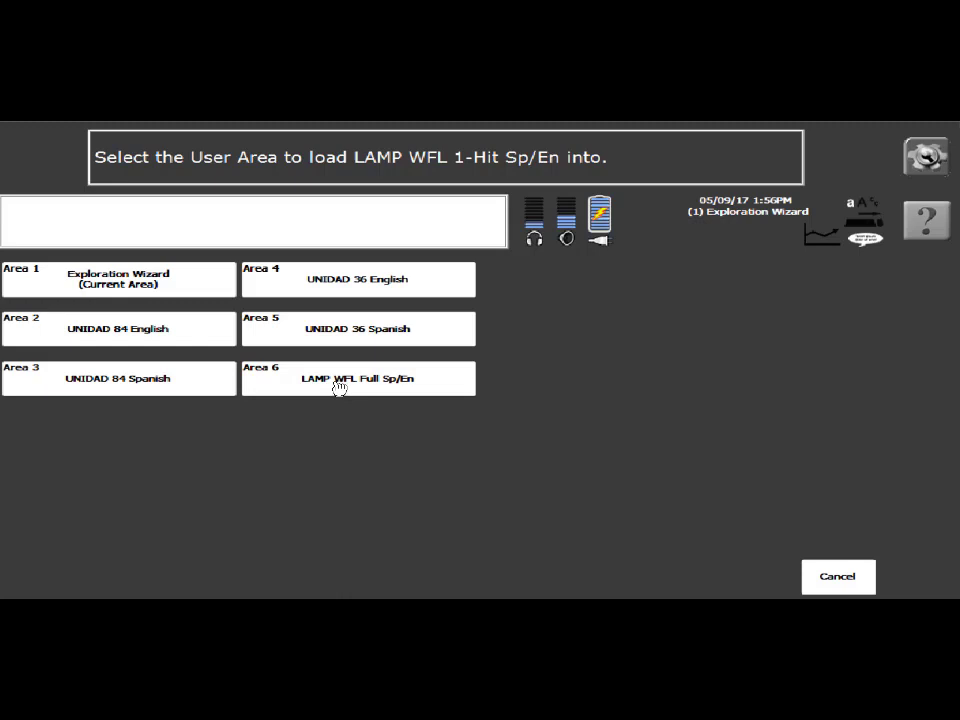
pyautogui.moveTo(347, 340)
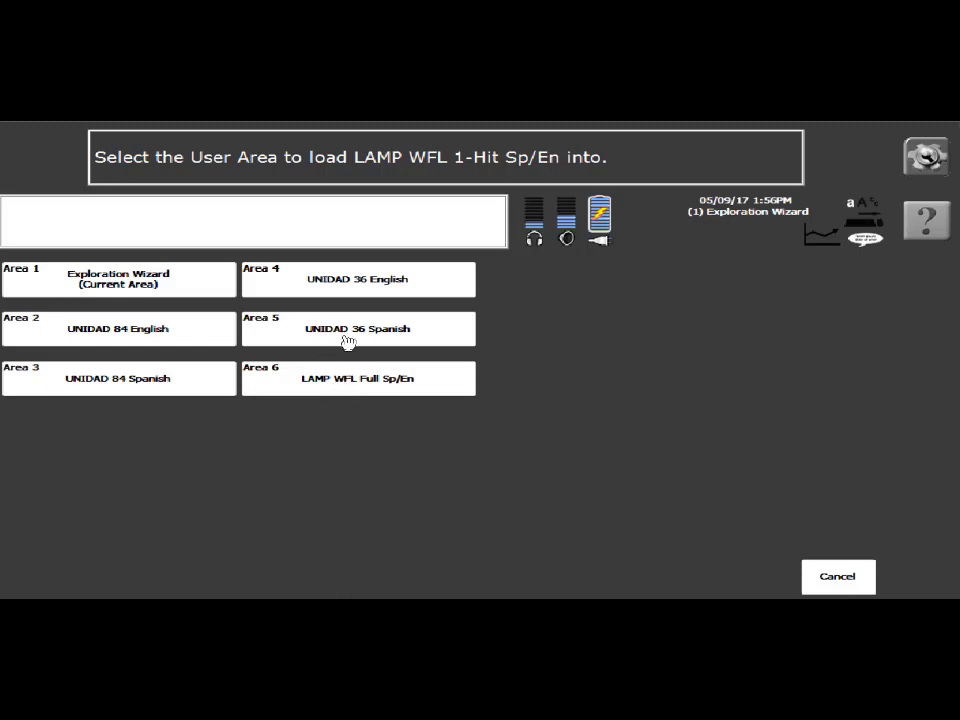
pyautogui.moveTo(315, 183)
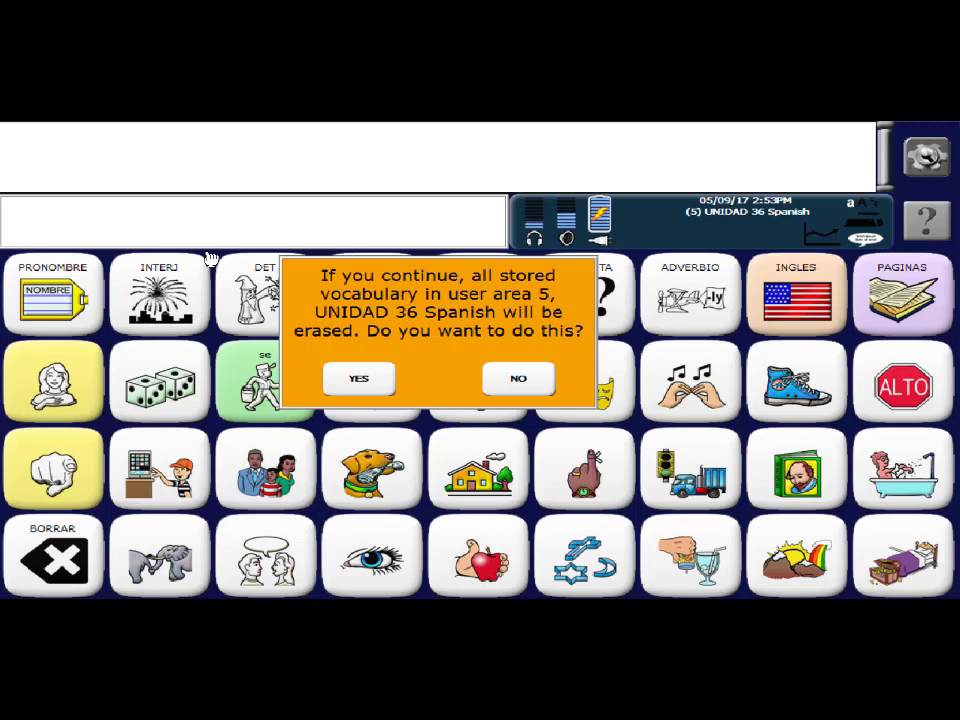
pyautogui.moveTo(360, 310)
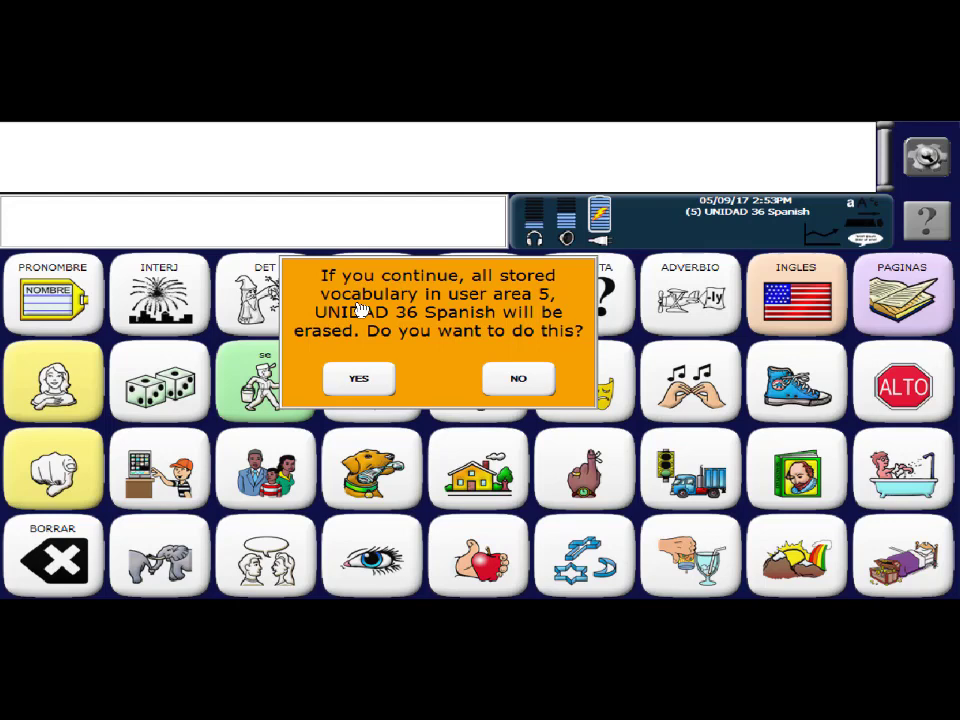
pyautogui.moveTo(370, 355)
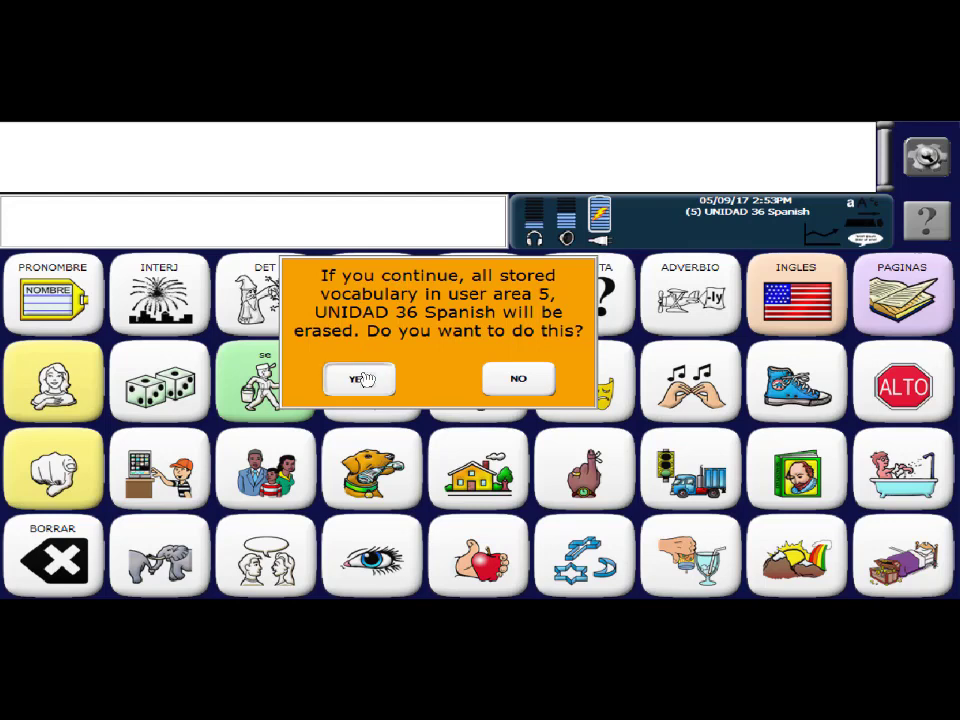
# Answer YES to erasing the stored UNIDAD 36 Spanish vocabulary in user area 5
pyautogui.click(358, 379)
pyautogui.write('replac')
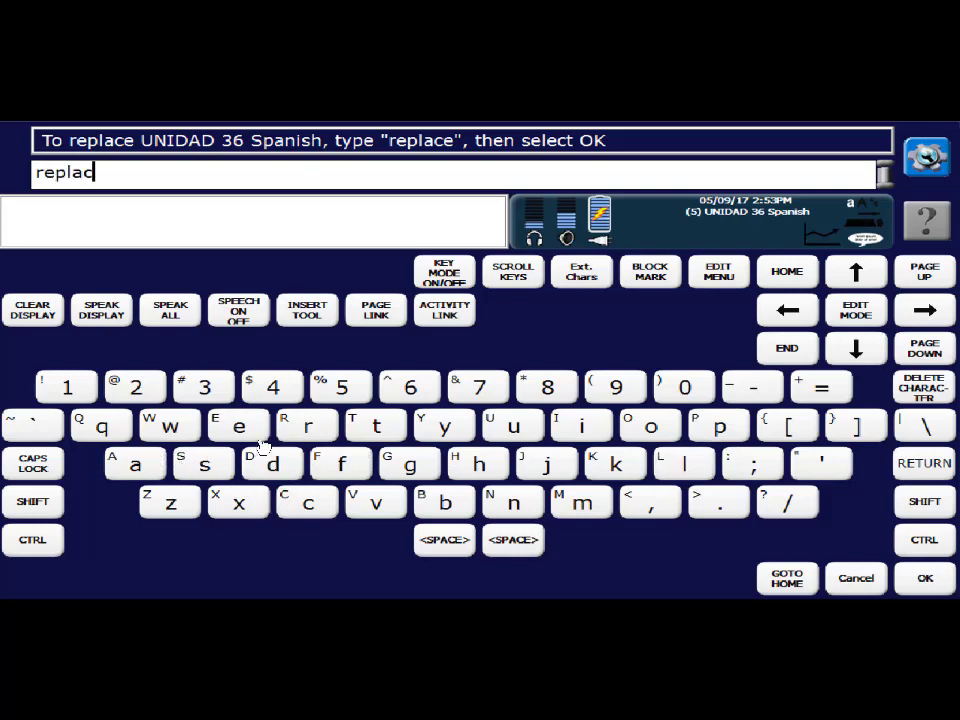
# Finish typing 'replace', confirm the overwrite, and switch to the newly loaded user area 5
pyautogui.write('e')
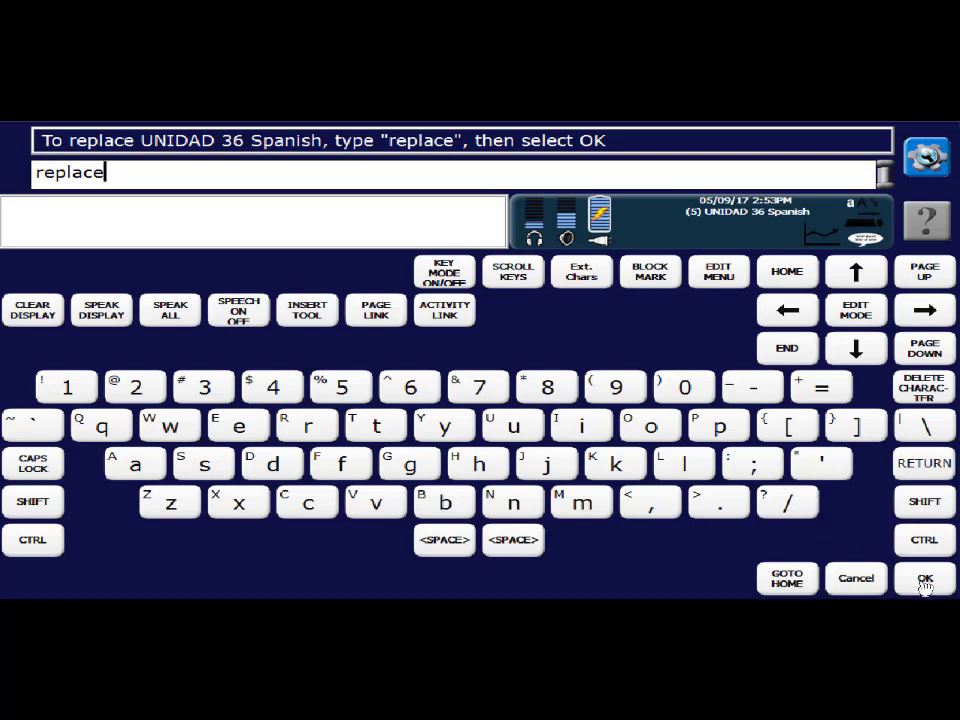
pyautogui.click(924, 578)
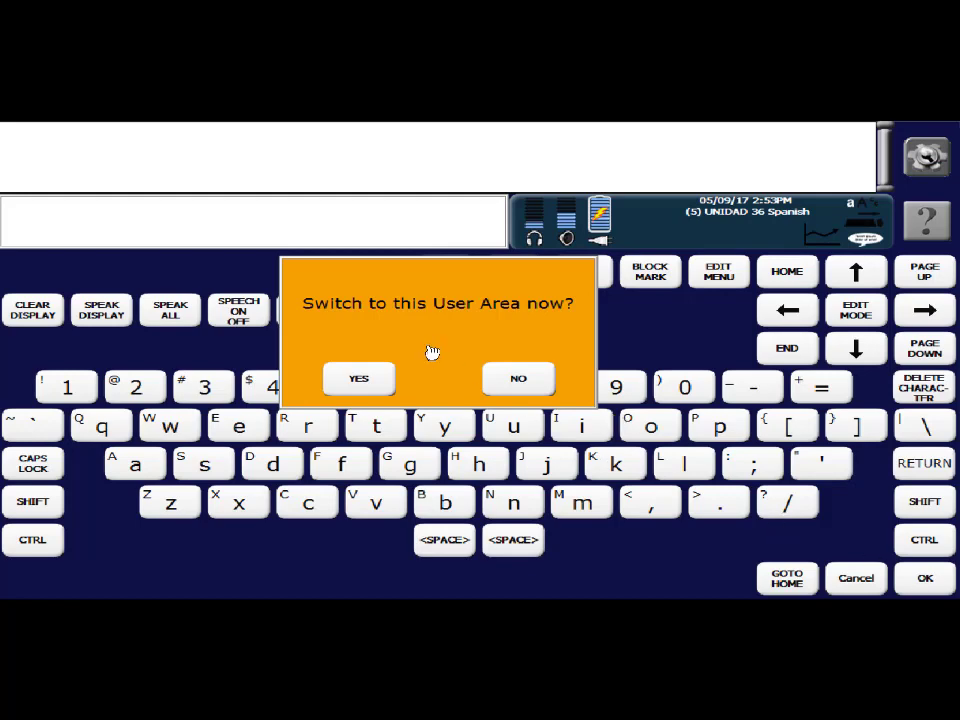
pyautogui.moveTo(370, 397)
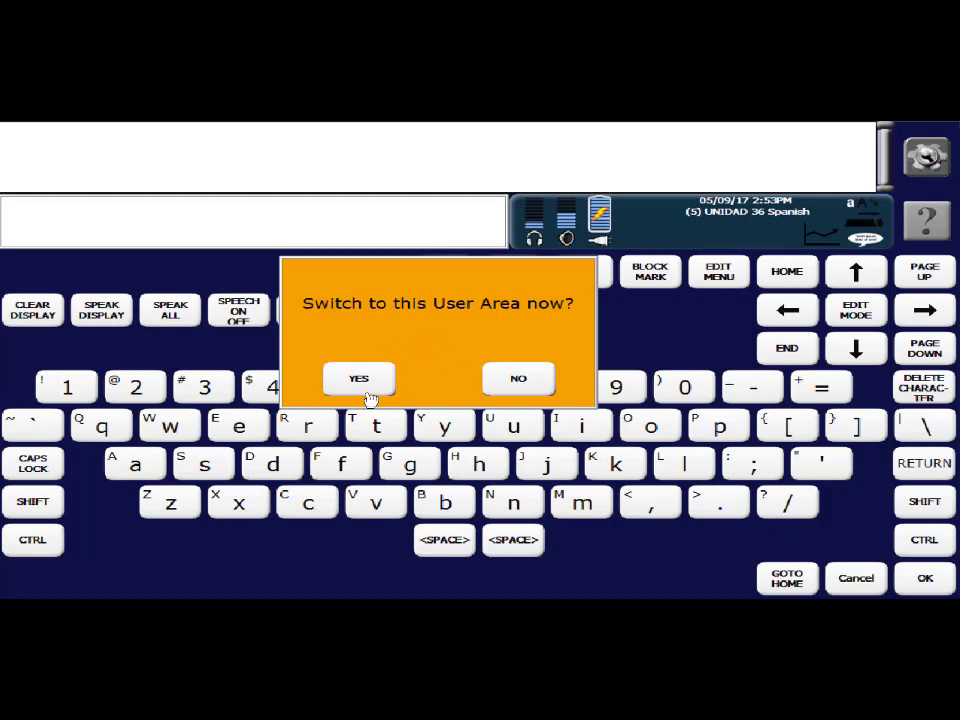
pyautogui.click(359, 379)
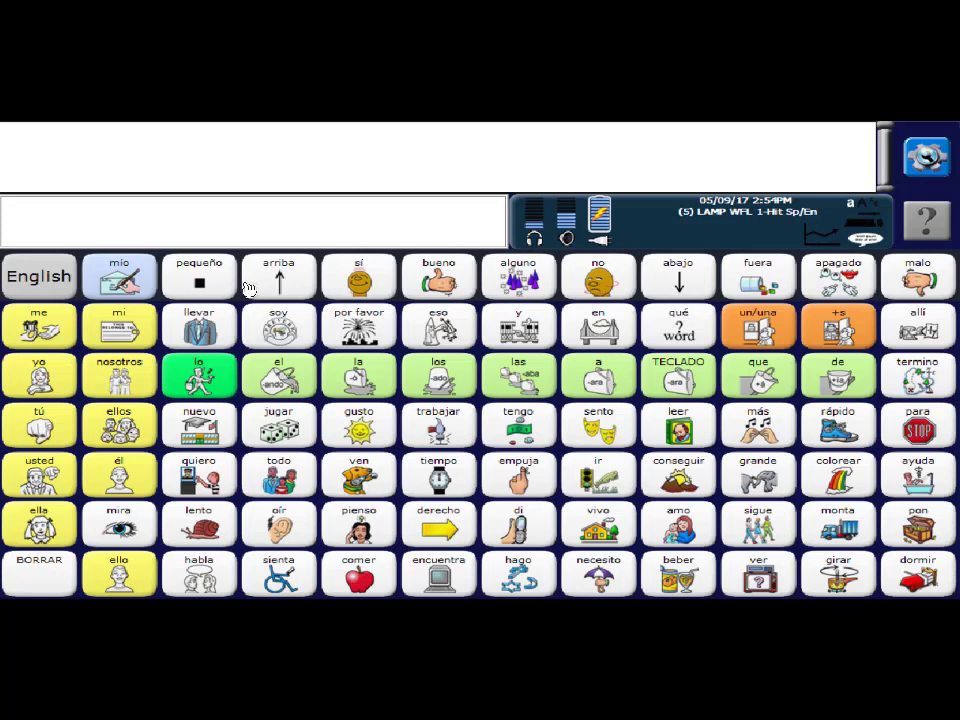
pyautogui.moveTo(385, 550)
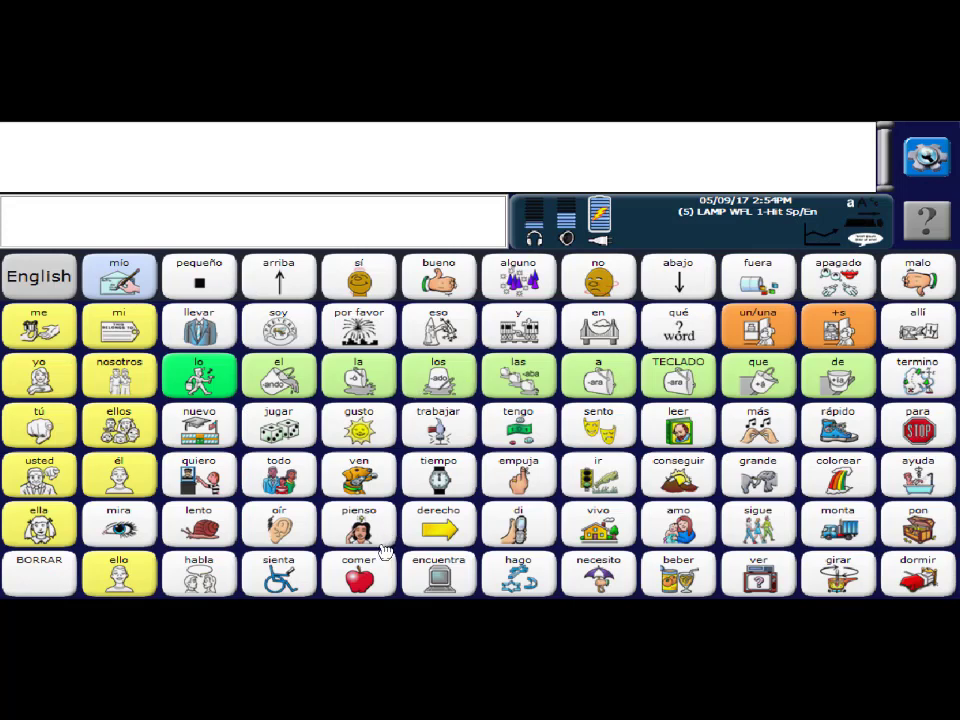
pyautogui.moveTo(435, 385)
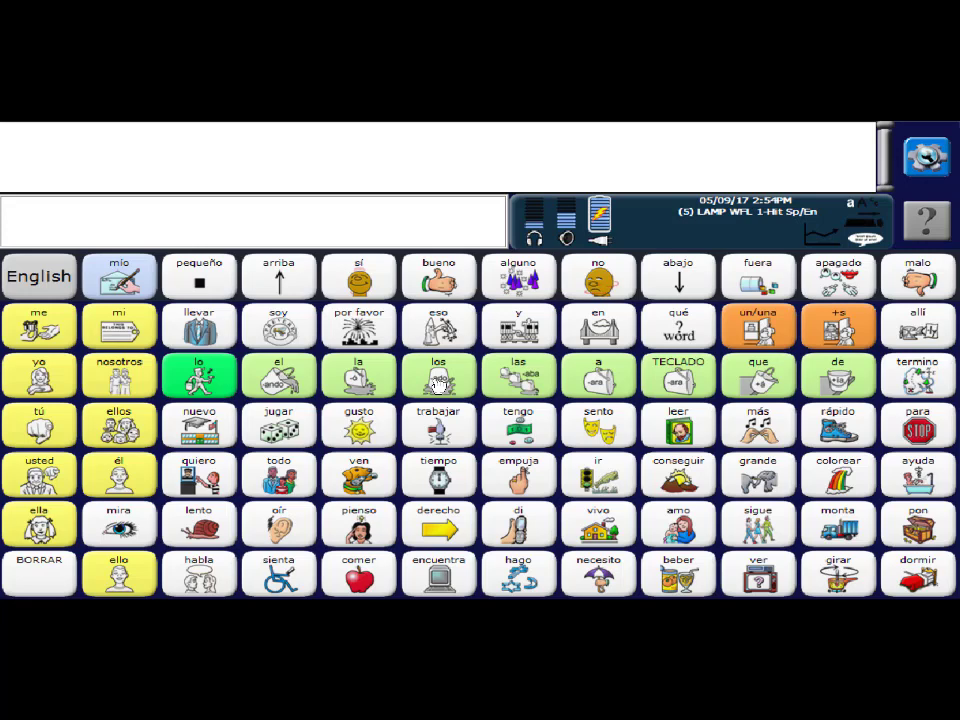
pyautogui.moveTo(645, 427)
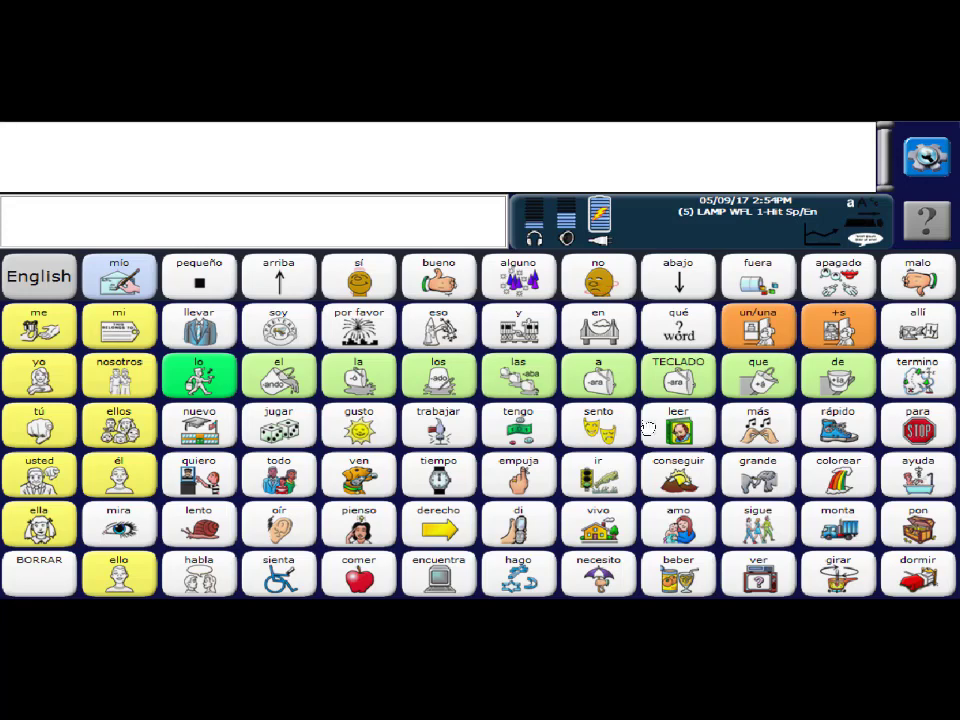
pyautogui.moveTo(616, 146)
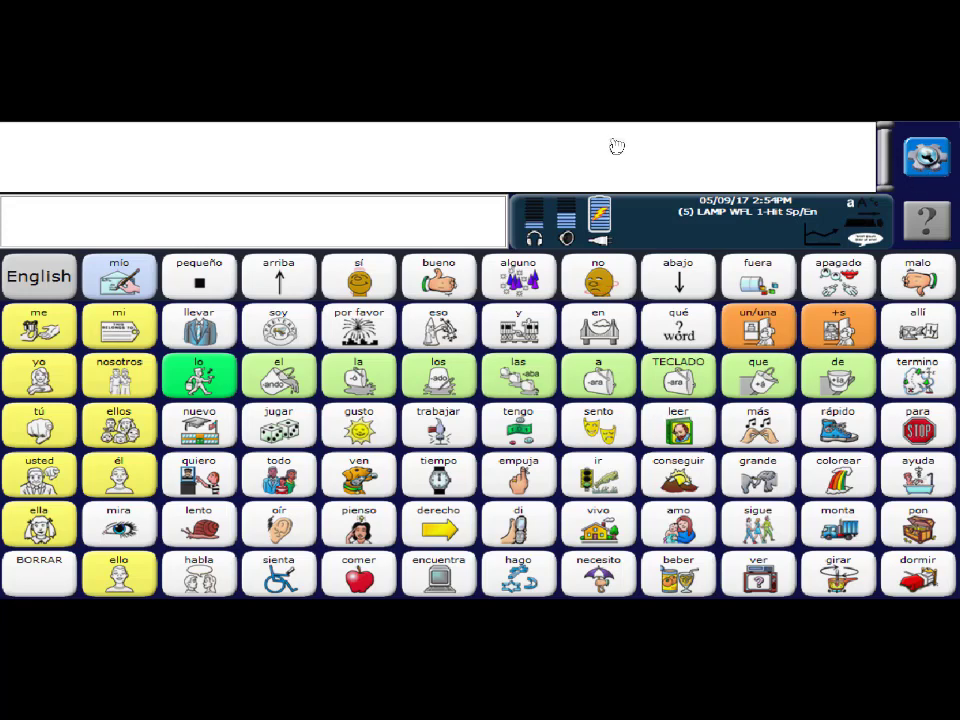
# Bring up the device's toolbox of menus over the LAMP WFL 1-Hit Sp/En vocabulary
pyautogui.click(926, 155)
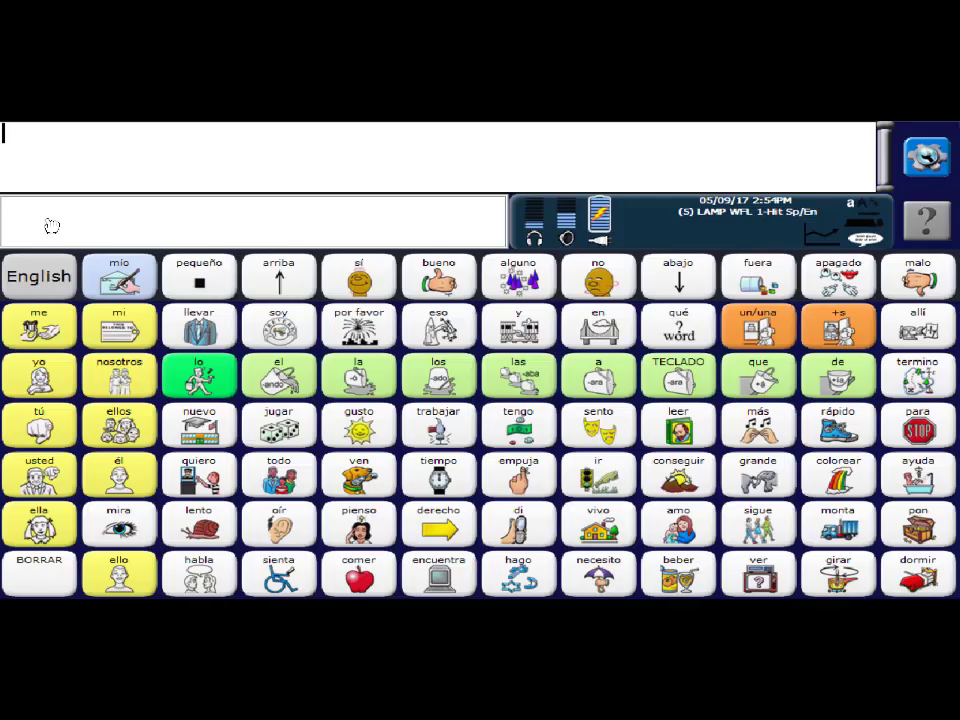
pyautogui.click(926, 156)
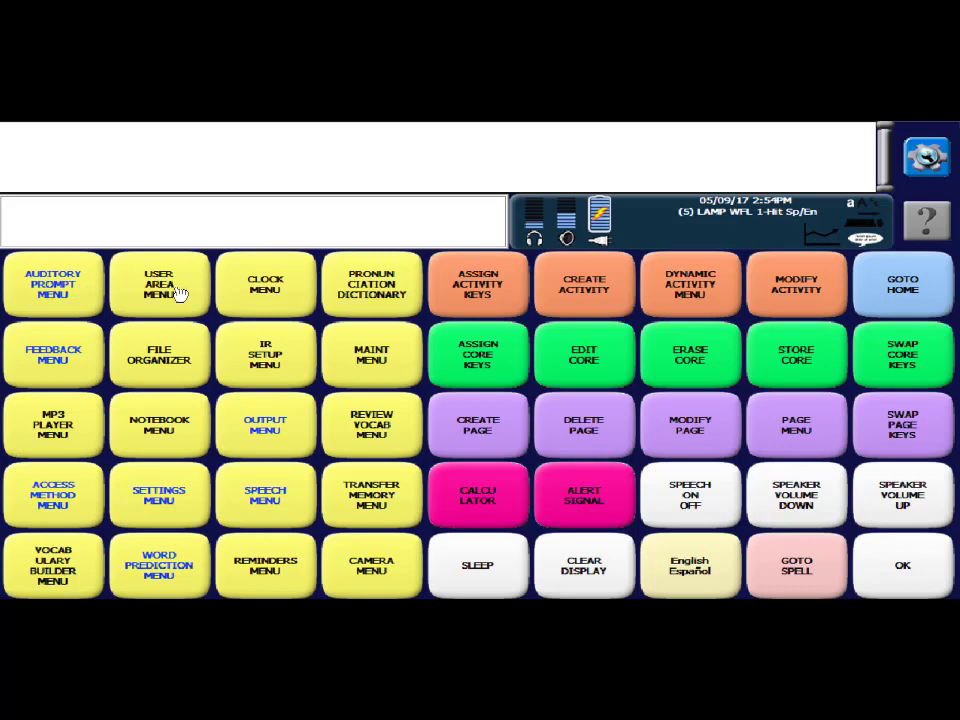
# Reach the Switch User Area list via the User Area Menu, showing area 5 current
pyautogui.click(159, 284)
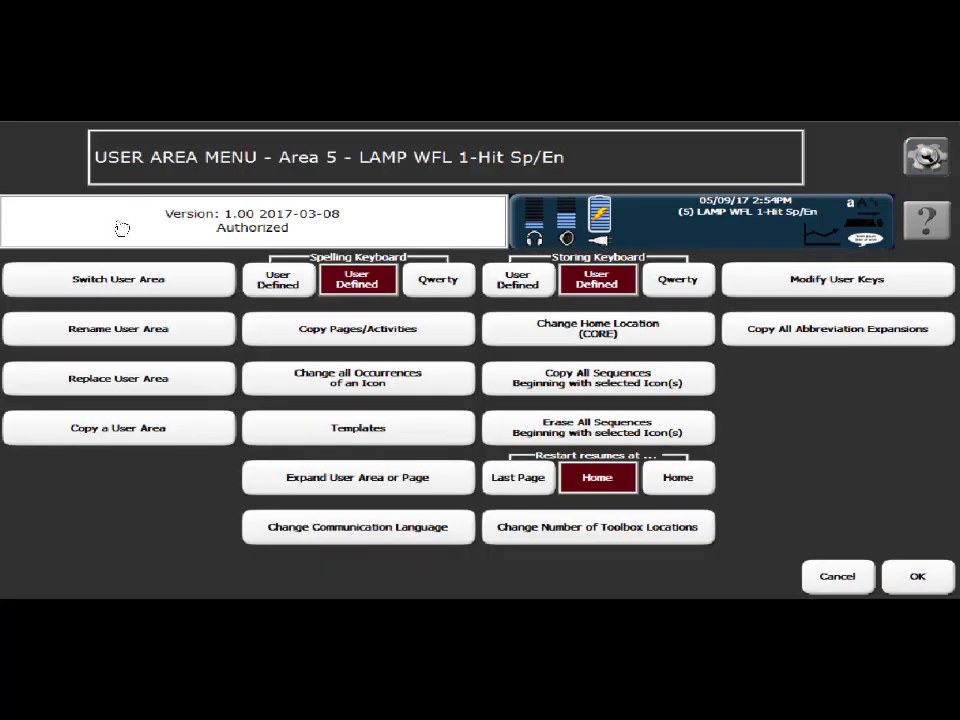
pyautogui.moveTo(78, 217)
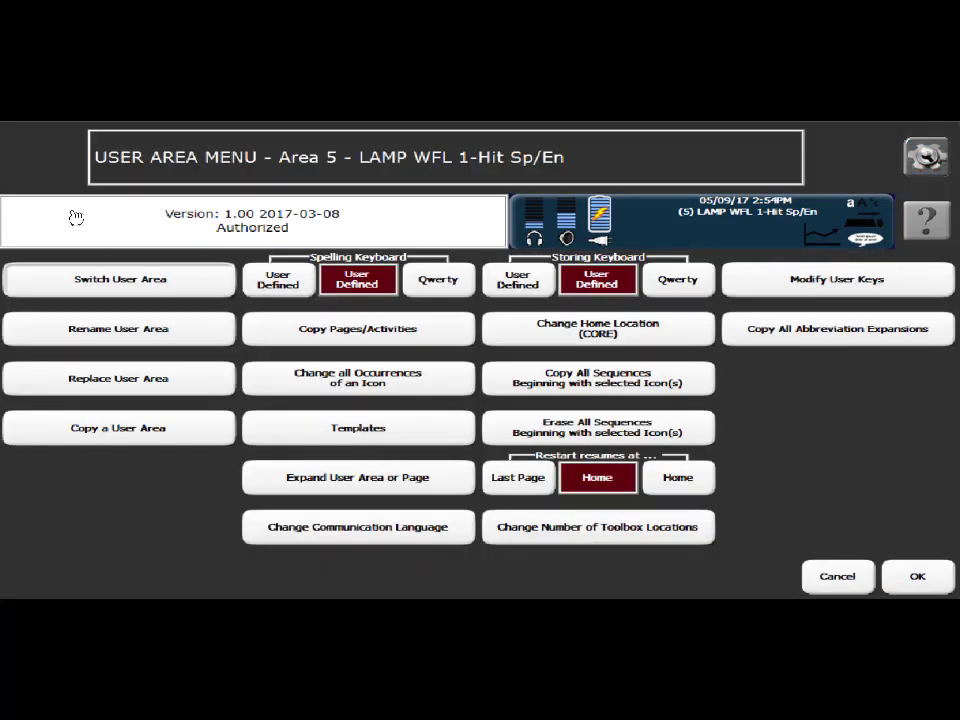
pyautogui.click(118, 279)
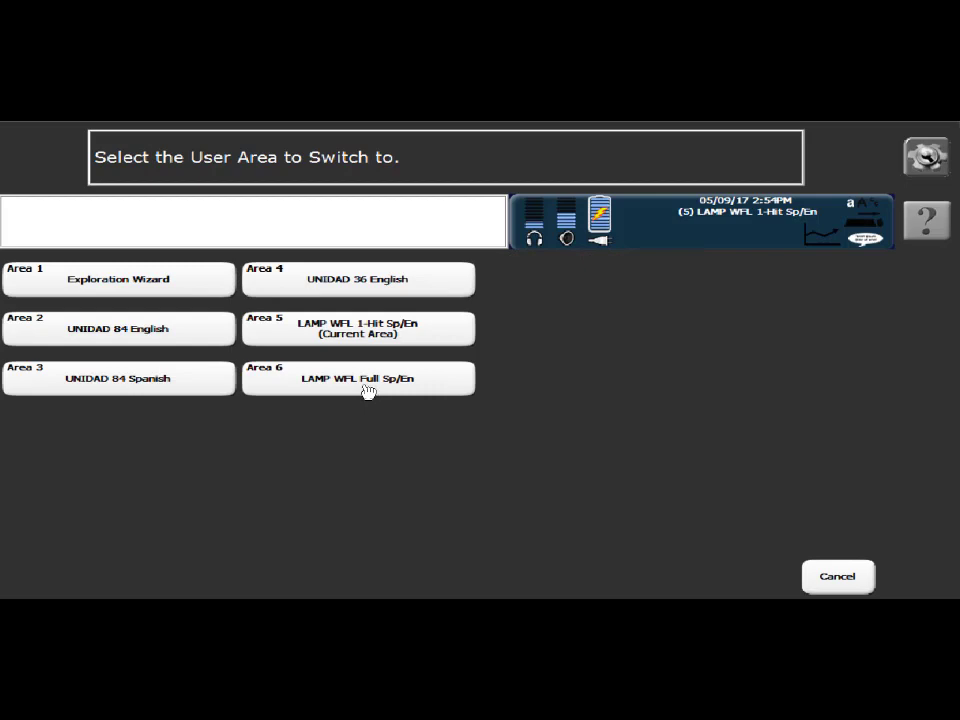